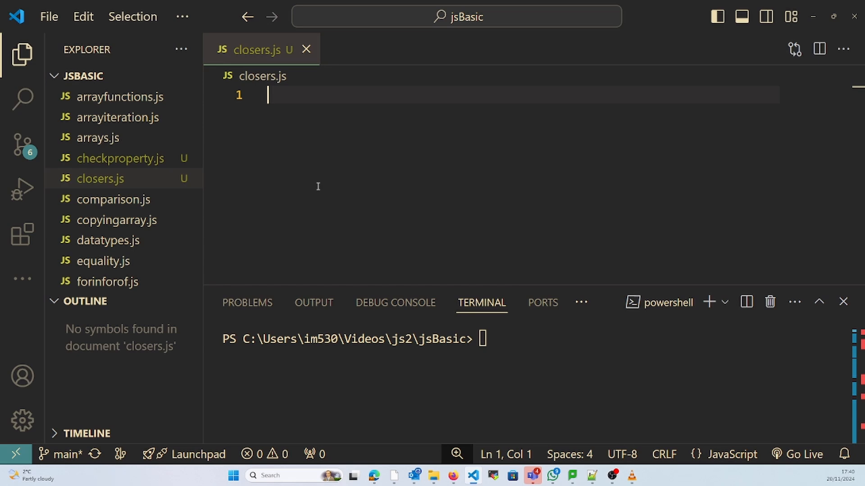
Declare a closerTest function with an opening brace in closers.js.
type("function")
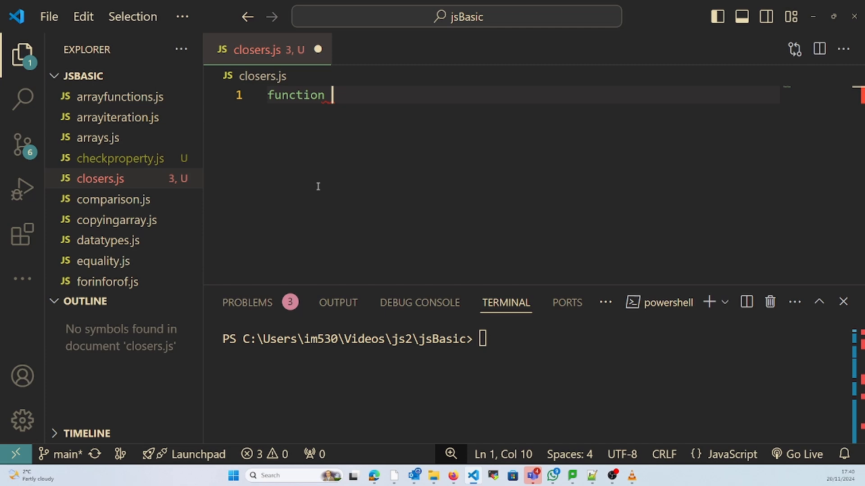
type("closer")
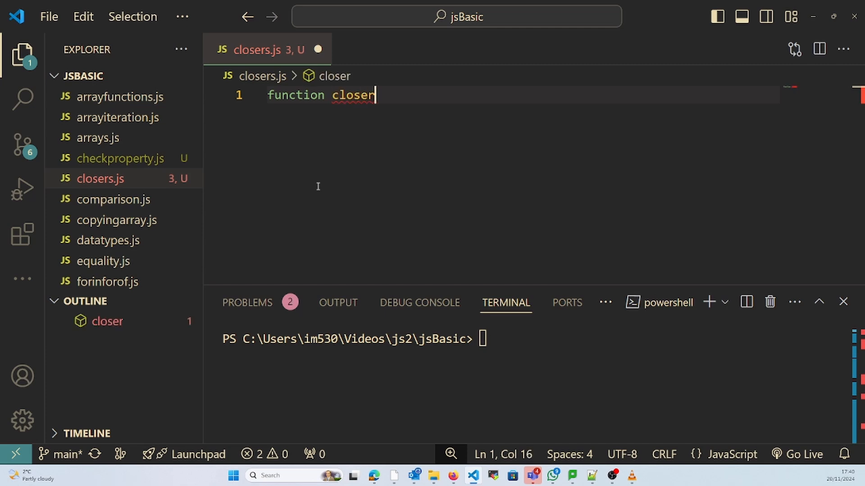
type("ts")
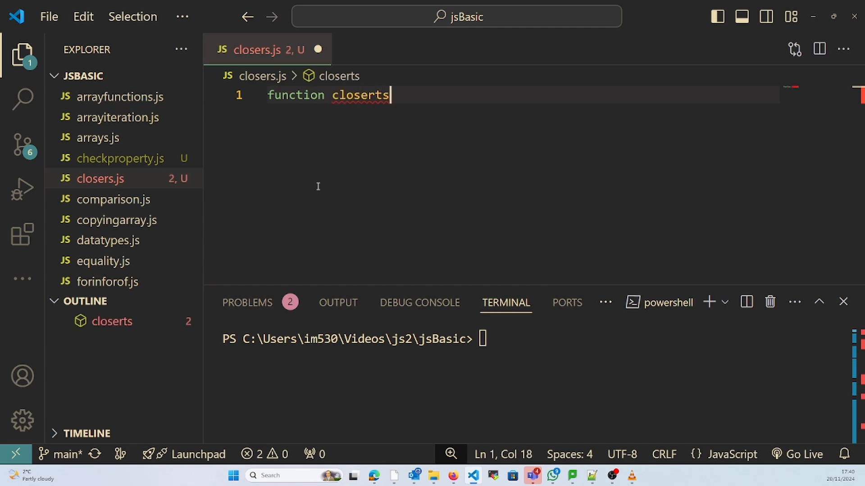
type("Test")
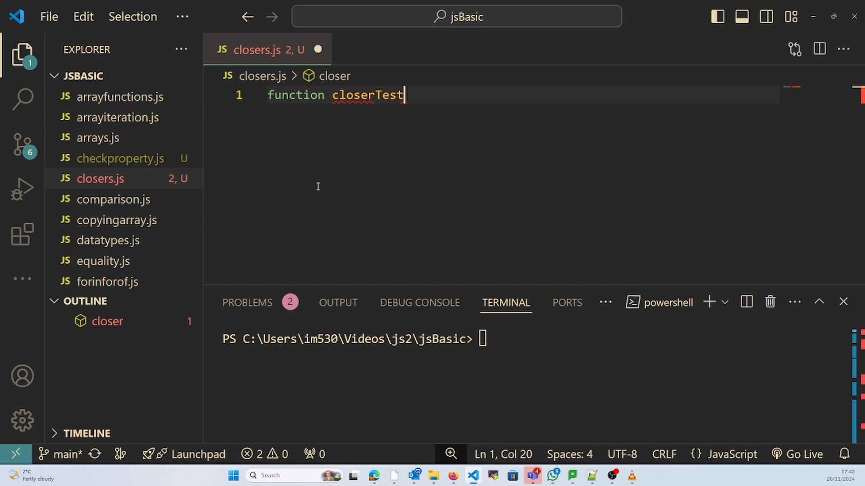
type("()")
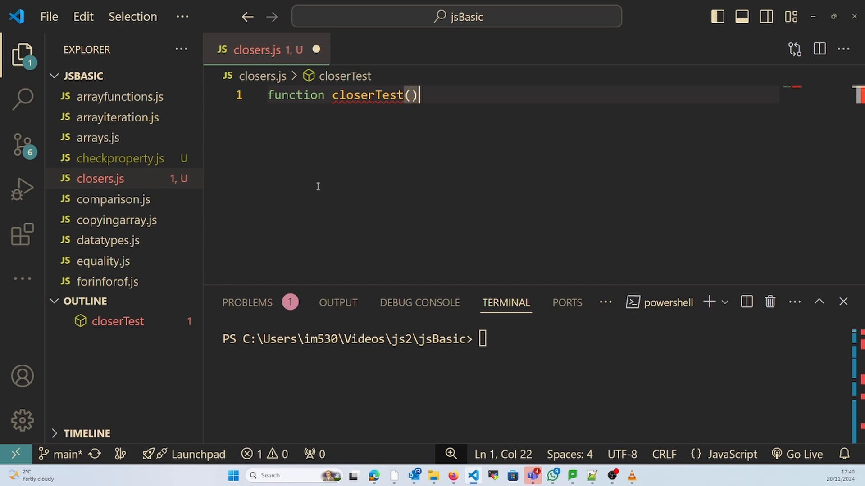
type("{")
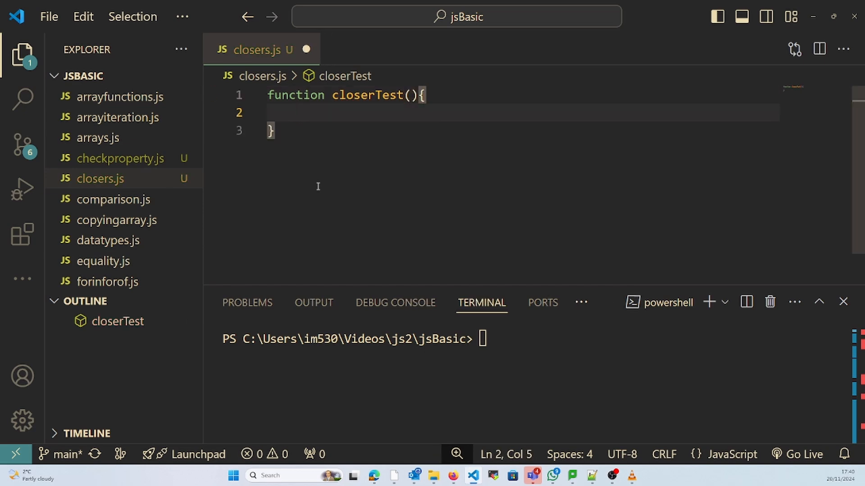
Inside closerTest declare var car = "BMW" and start a new line.
type("v")
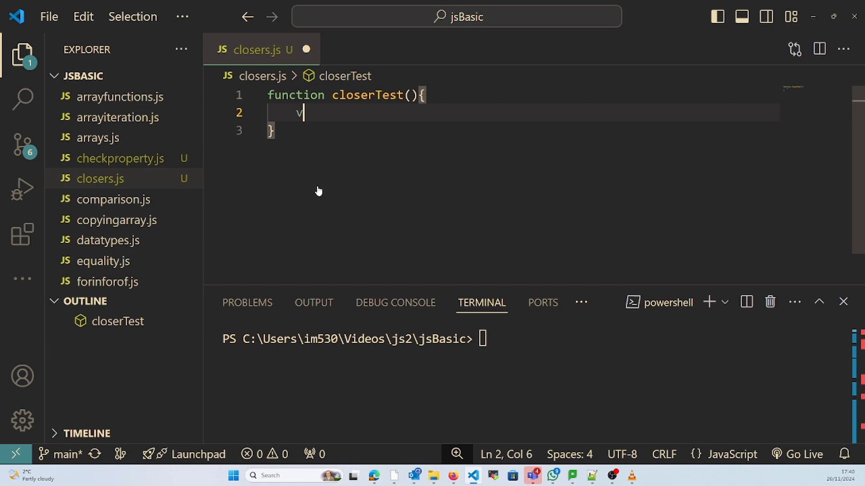
type("ar car")
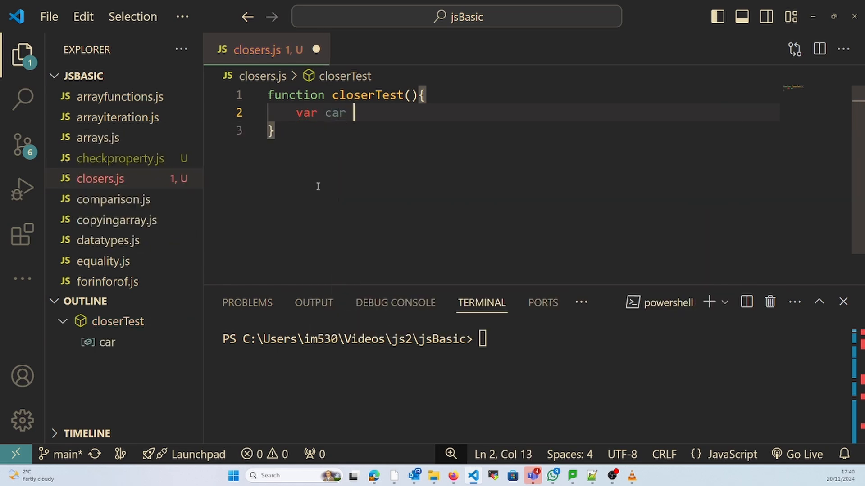
type("= \"B")
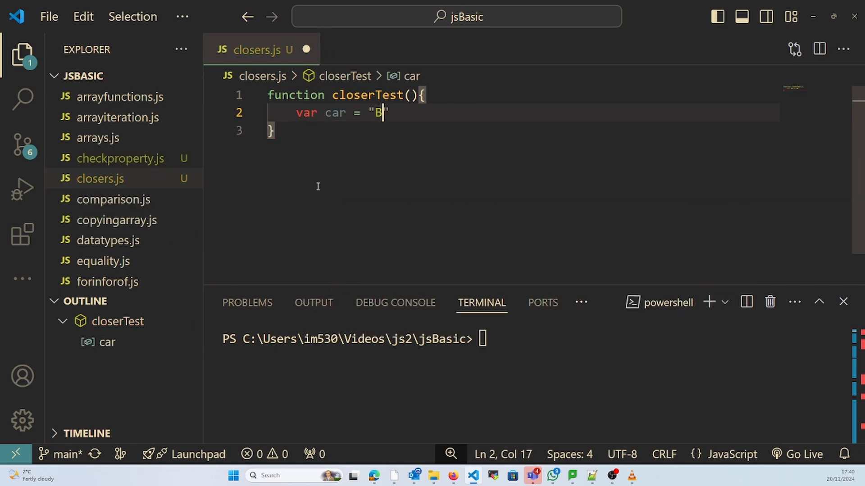
type("MW")
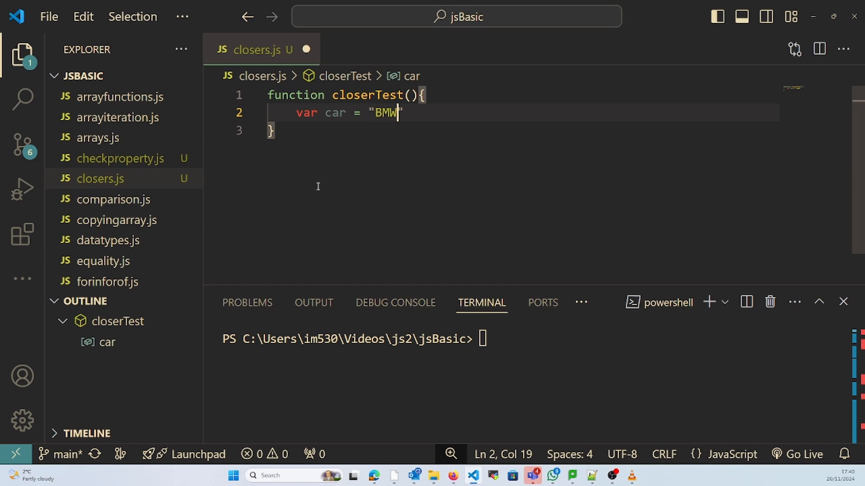
key("Enter")
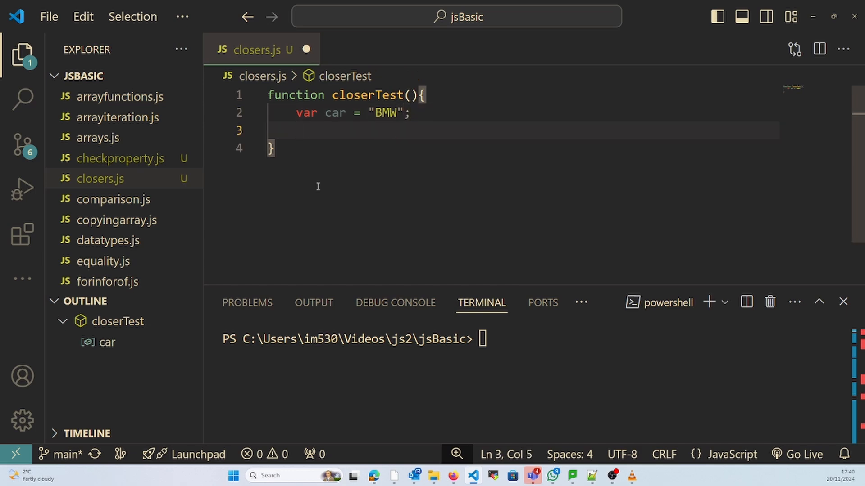
Nest a displayCarName function inside closerTest.
type("fun")
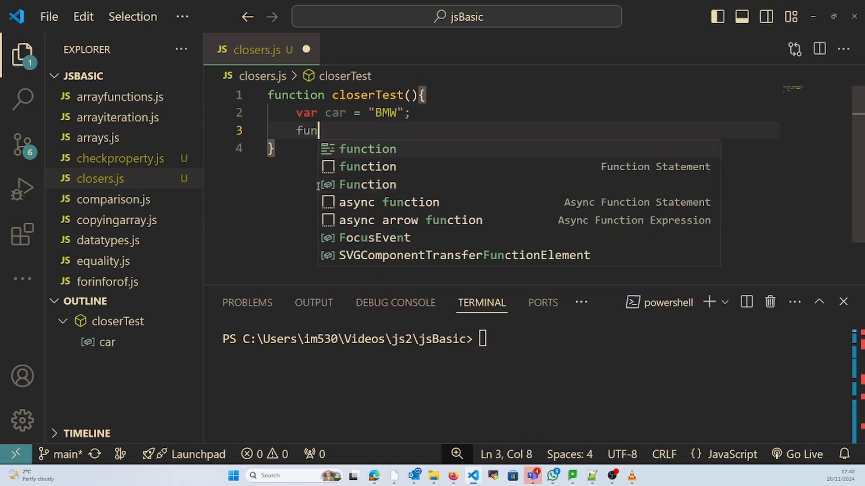
key("Tab")
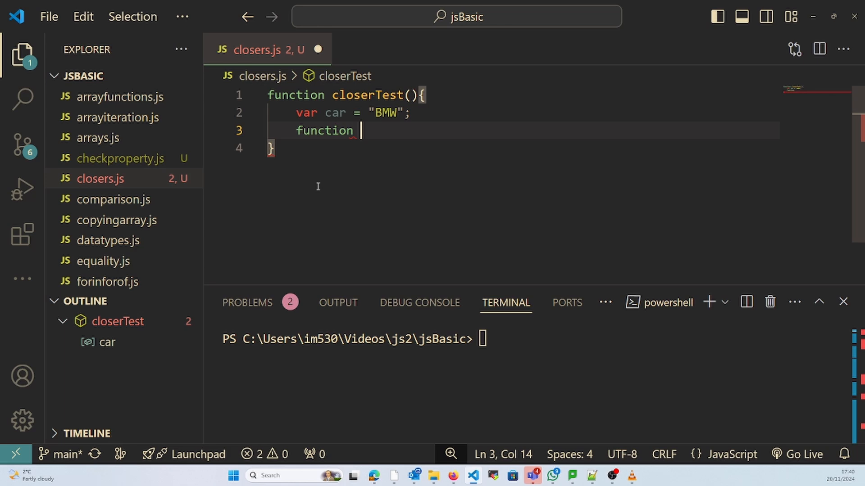
type("displayCar")
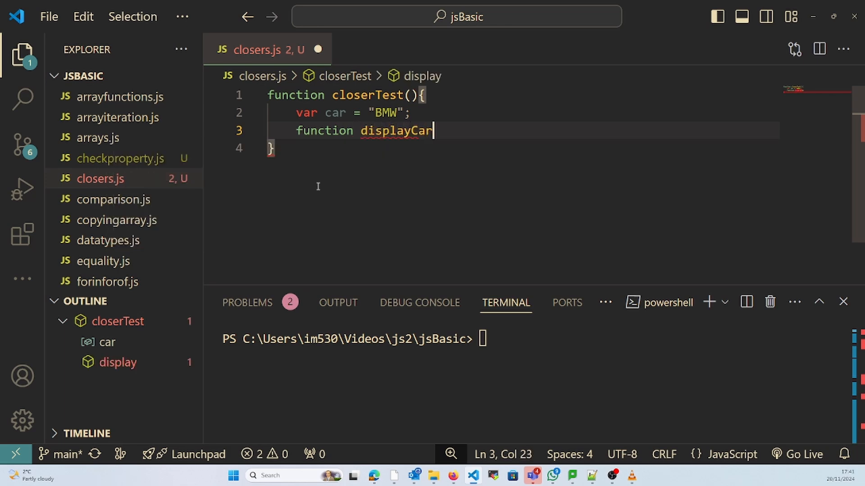
type("Name")
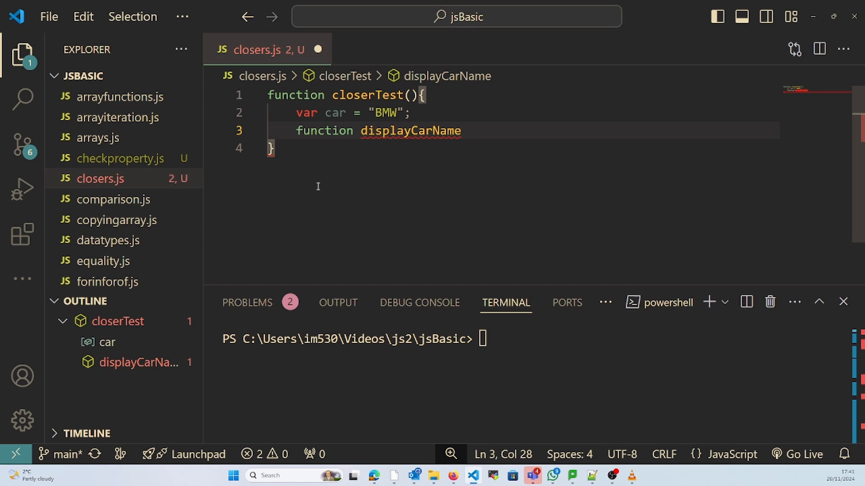
type("()")
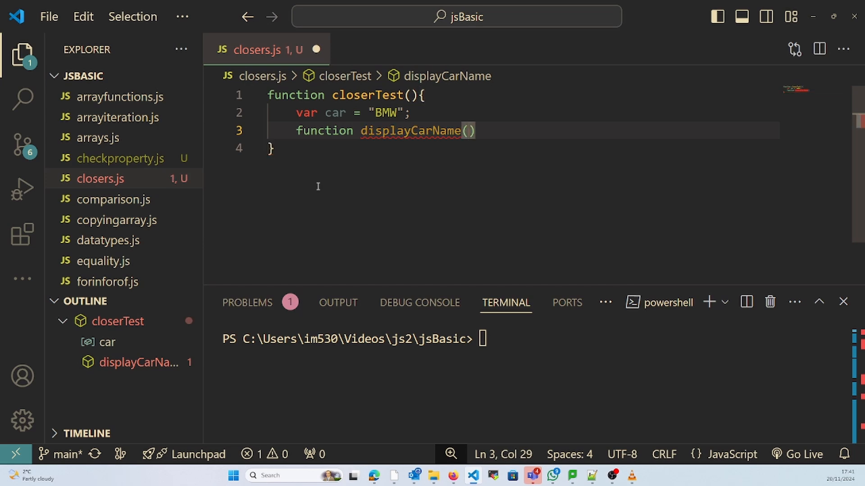
type("{")
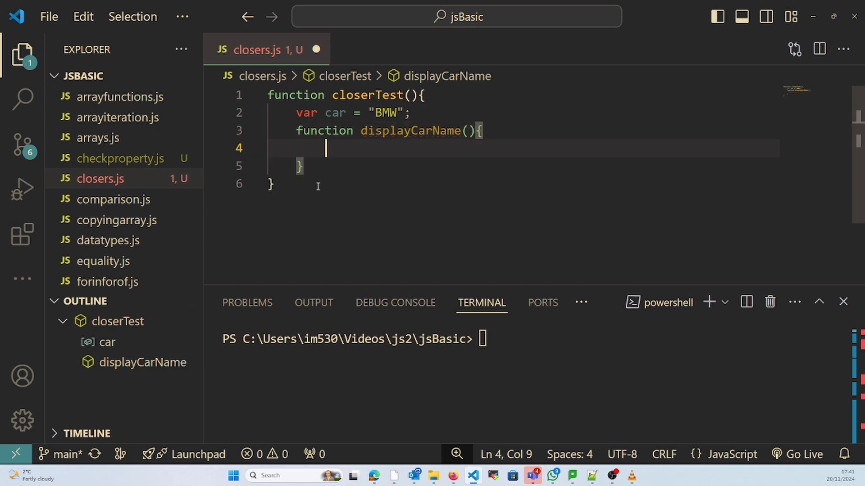
Make displayCarName log the car variable with console.log(car).
type("return")
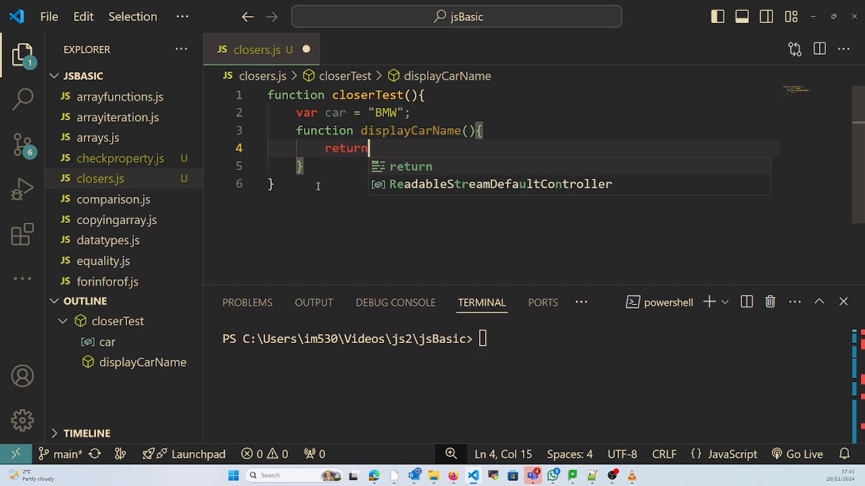
type("console")
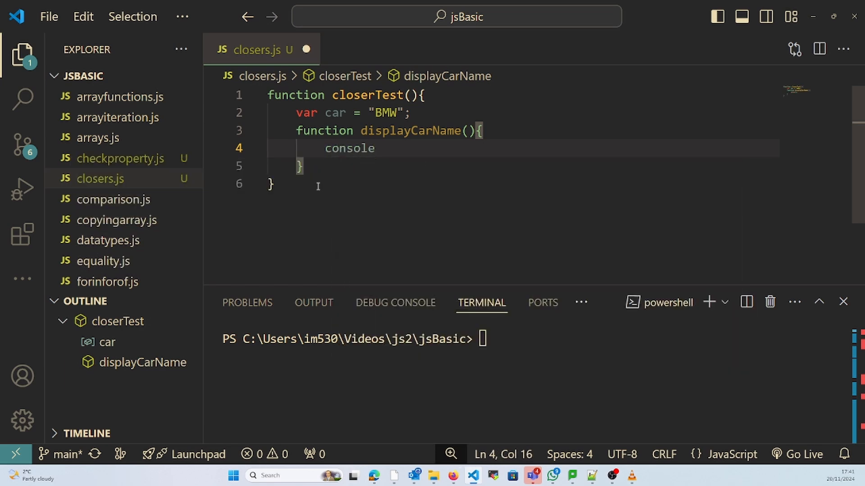
type(".log")
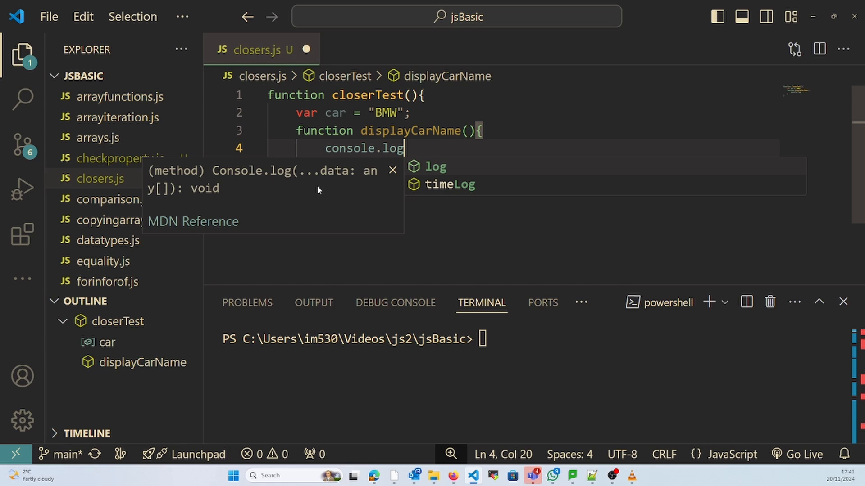
type("(")
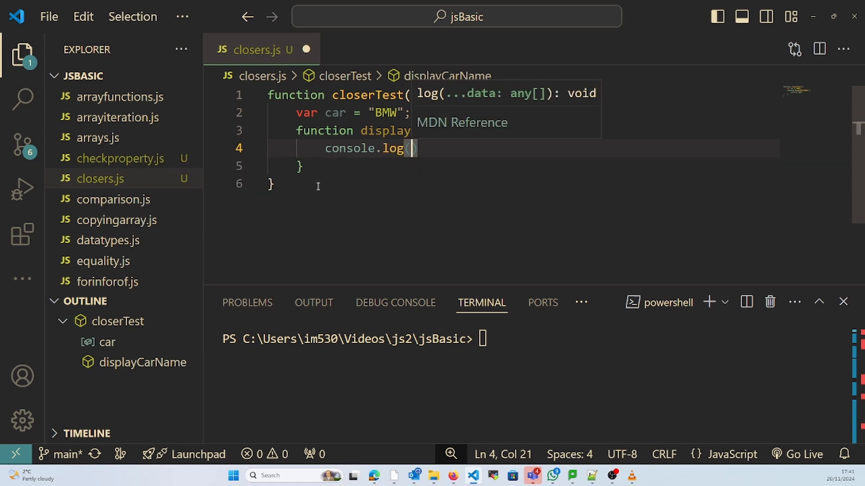
type("c")
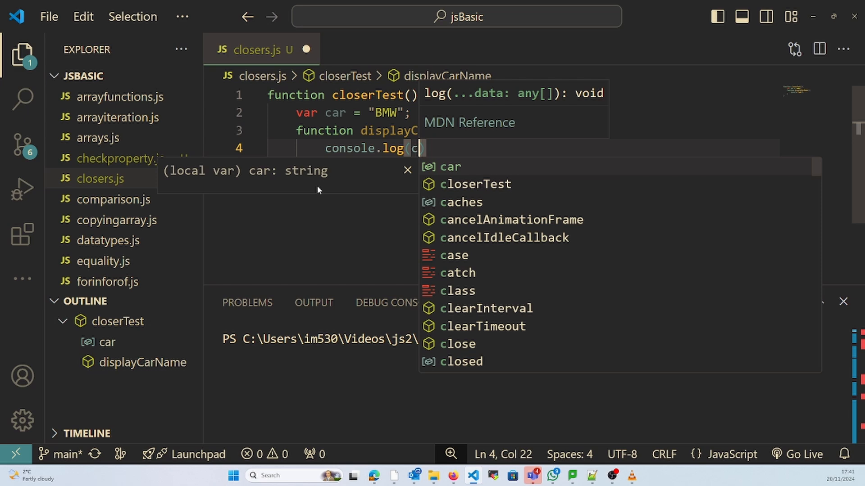
type("ar)")
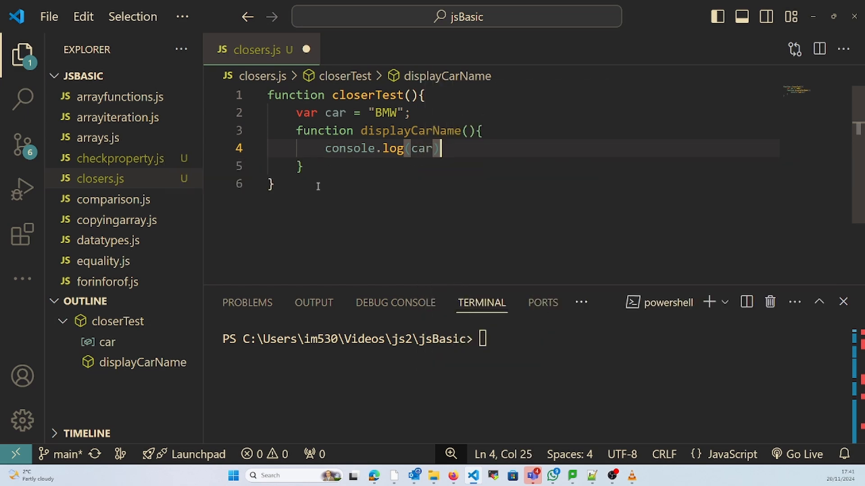
Return displayCarName from closerTest and save the file.
type("return")
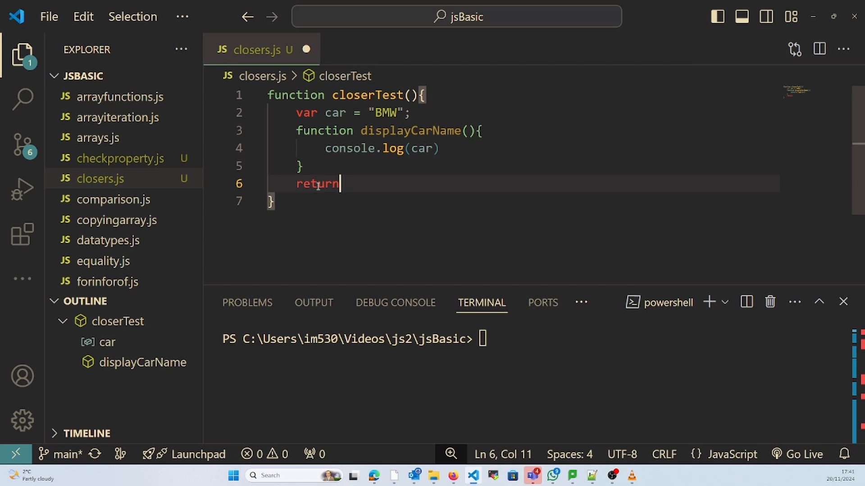
type("displayCarName")
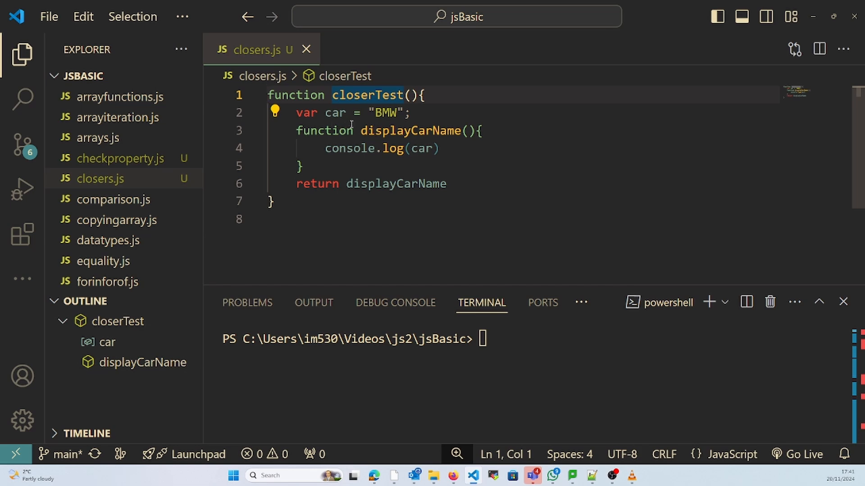
double_click(410, 131)
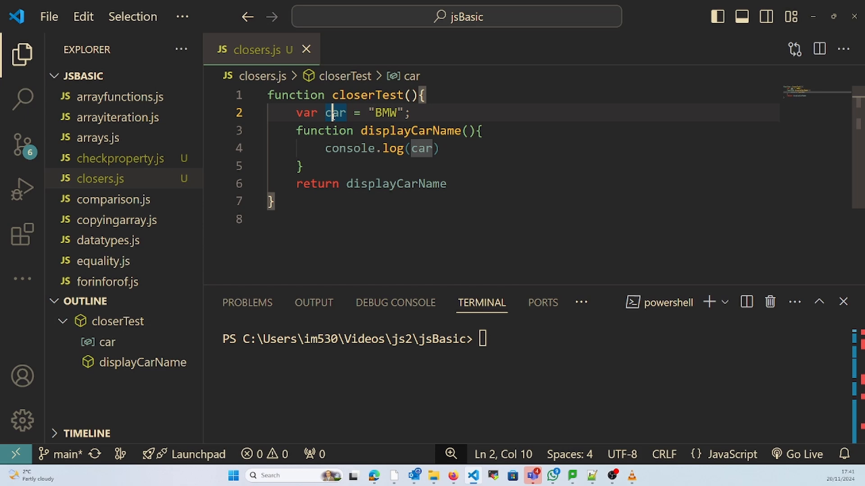
double_click(335, 113)
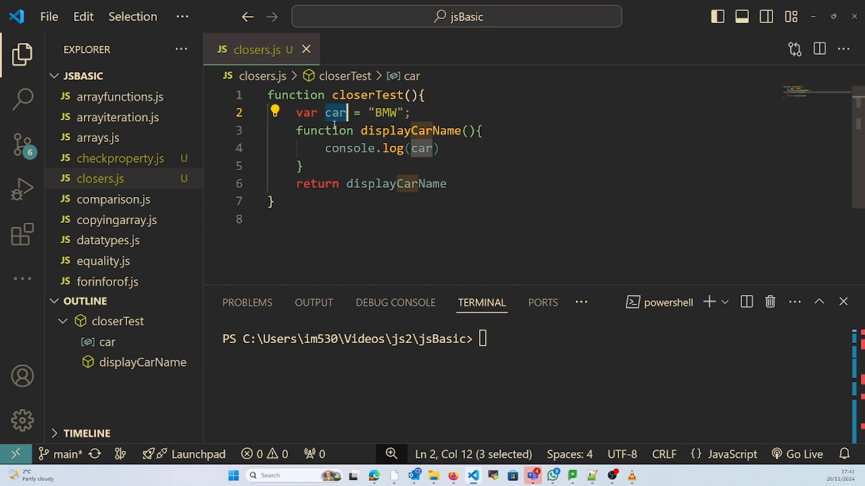
mouse_move(279, 200)
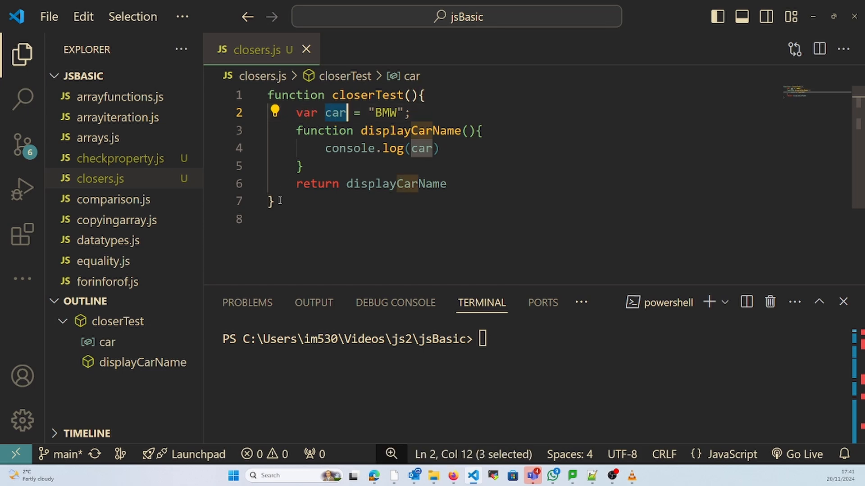
left_click(278, 220)
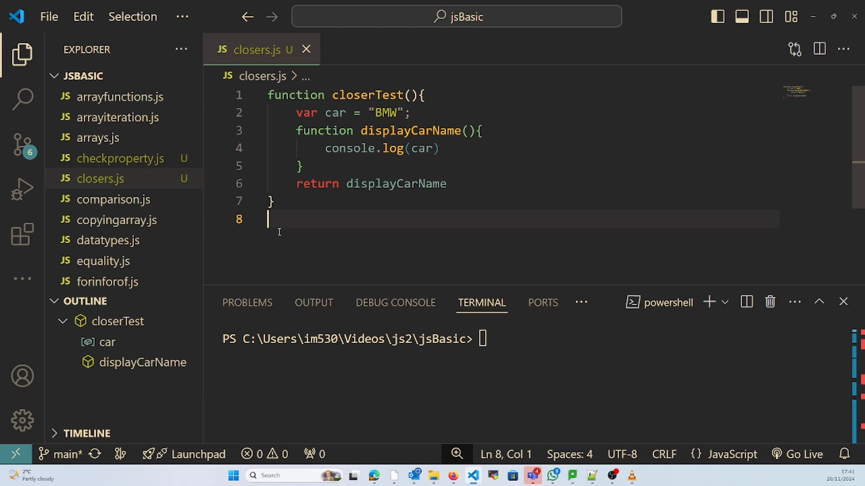
End the file with closerTest()(); and run it with node.exe so the terminal prints BMW.
type("closerTest")
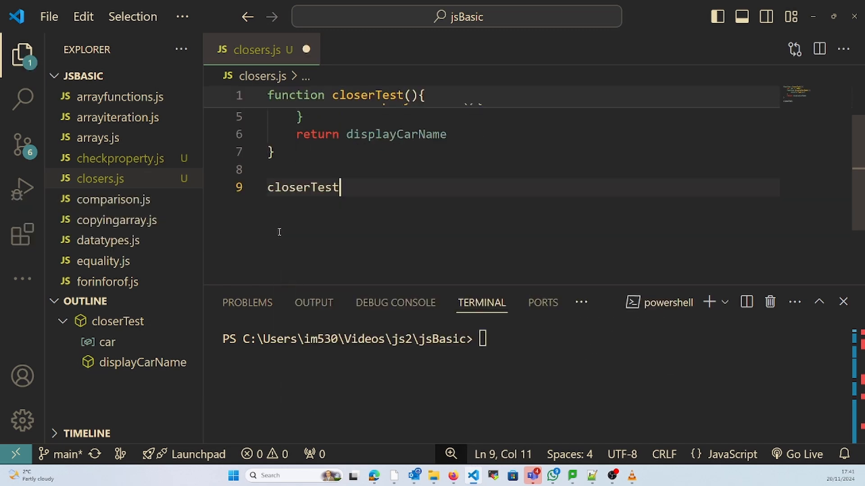
type("()")
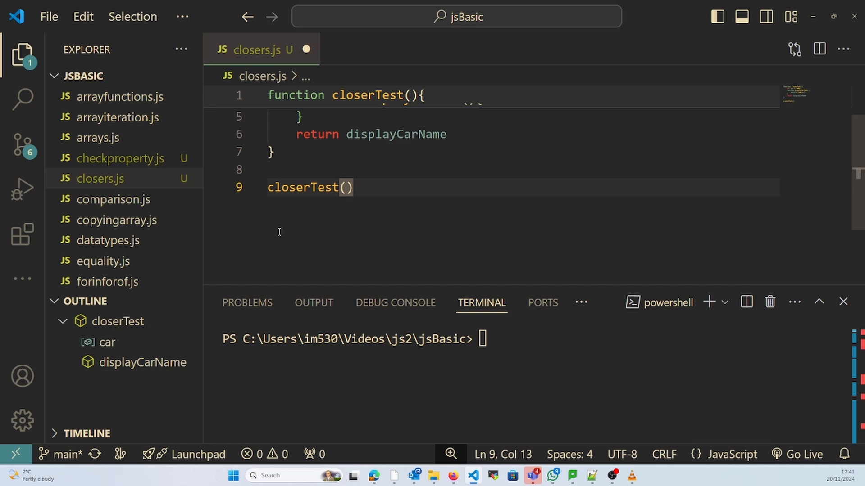
type(";")
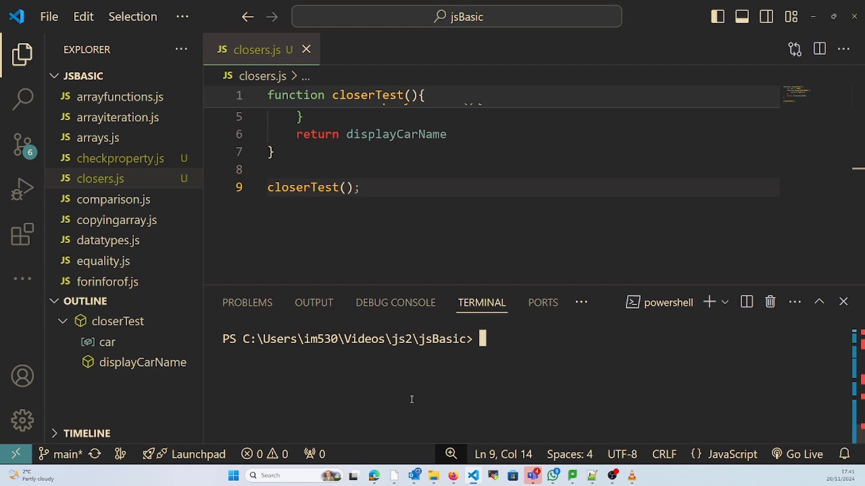
type("node.exe c")
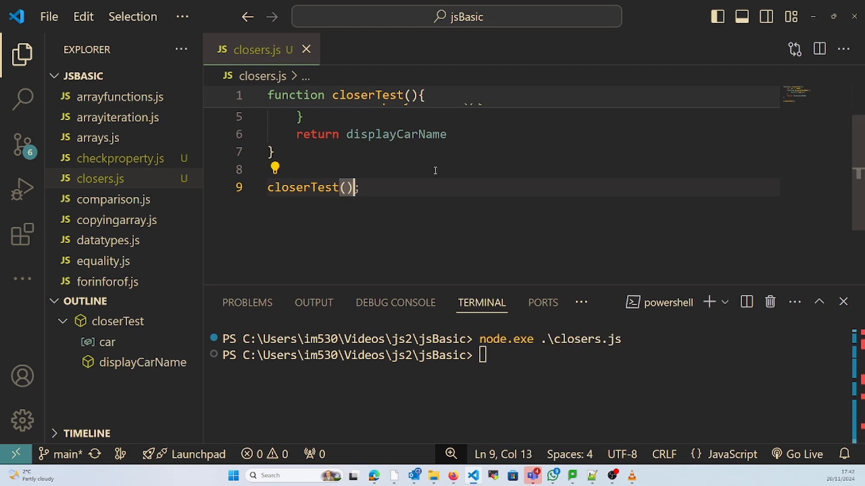
type("(")
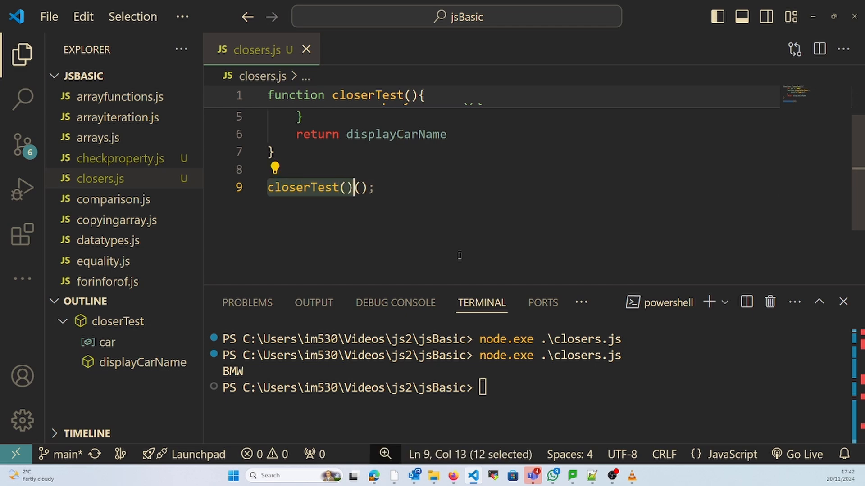
Replace the call with var t = closerTest(); t(); rerun printing BMW, and begin var counter.
key("Delete")
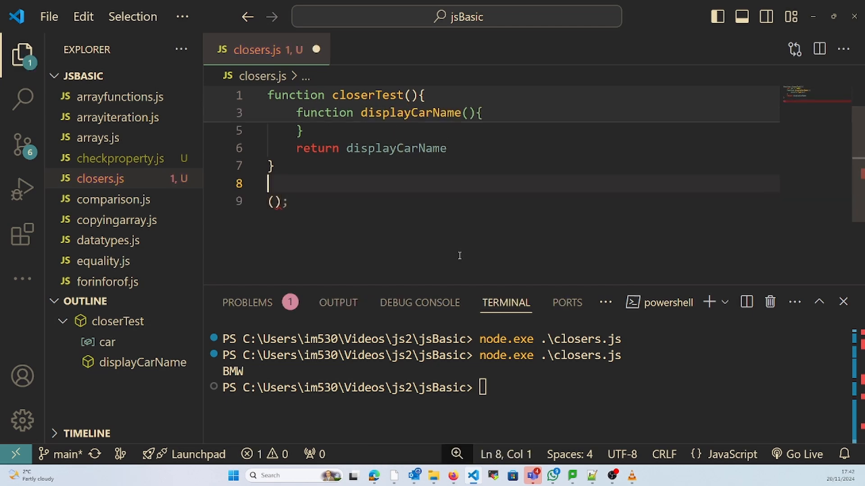
type("var")
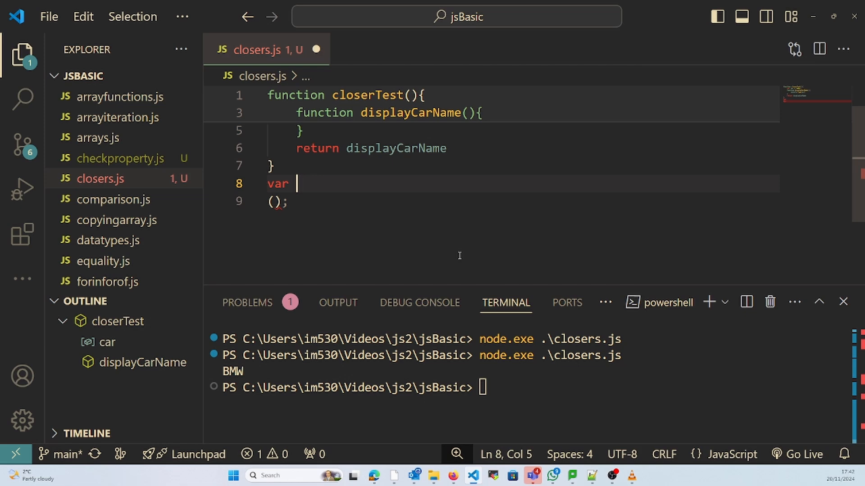
type("t = closerTest();")
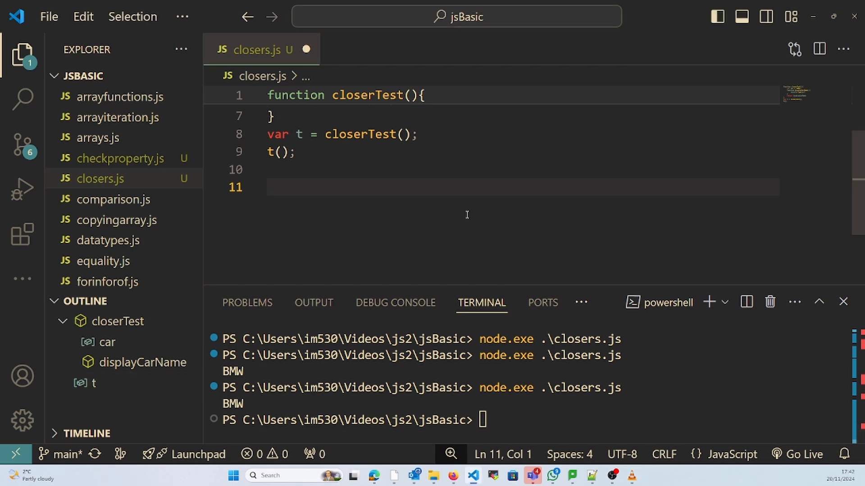
type("var counter = (")
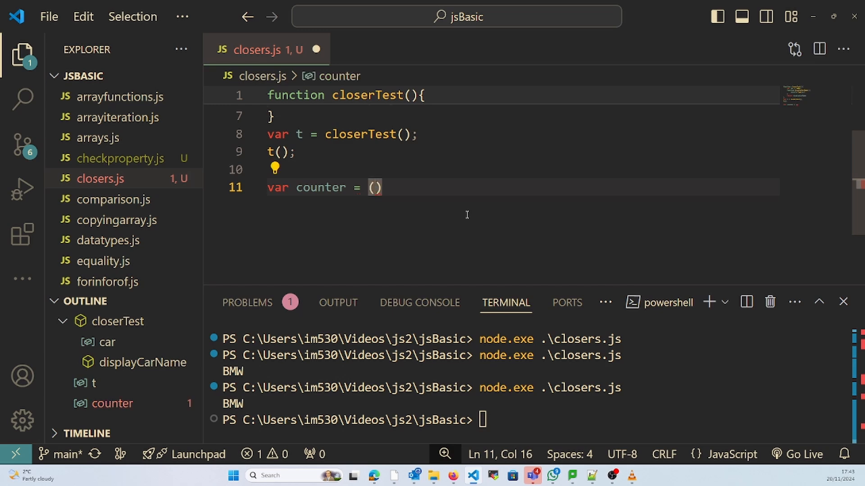
Make counter wrap an anonymous function that declares var result = 0.
type("fi")
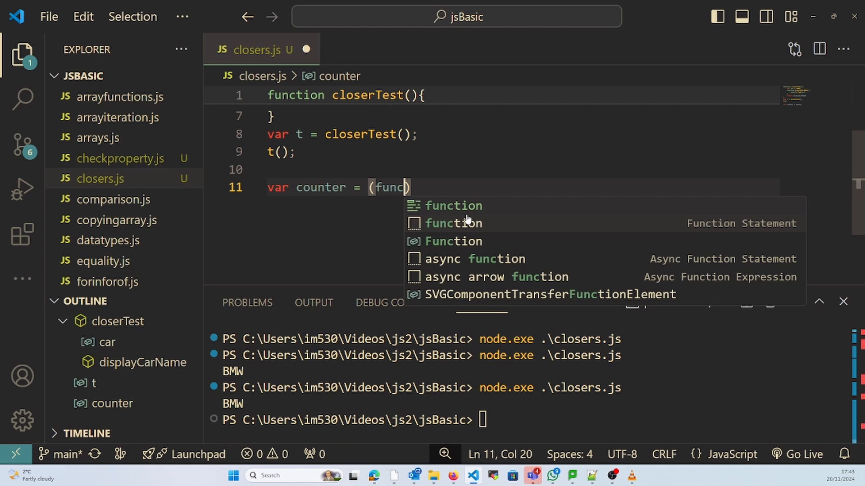
key("Tab")
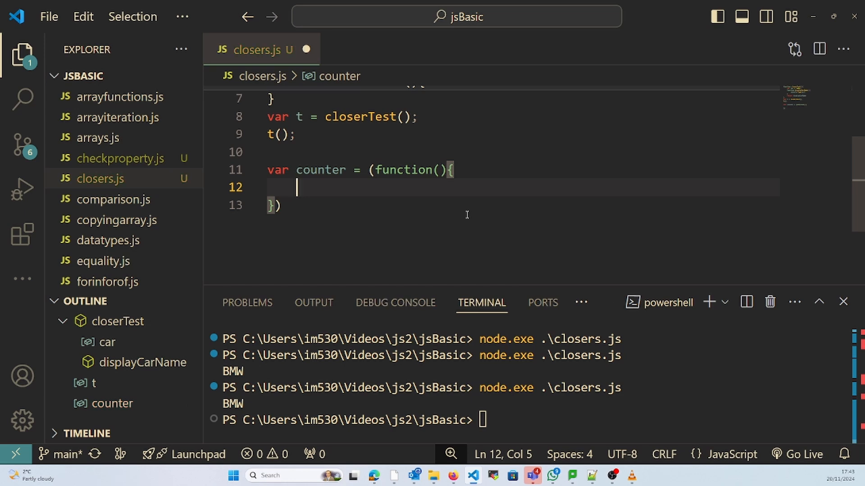
type("var tmo")
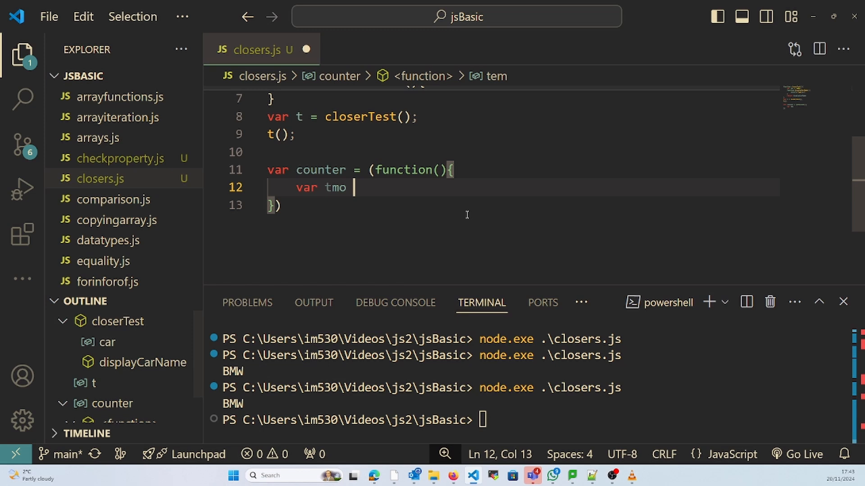
key("Backspace")
type("result = 0;")
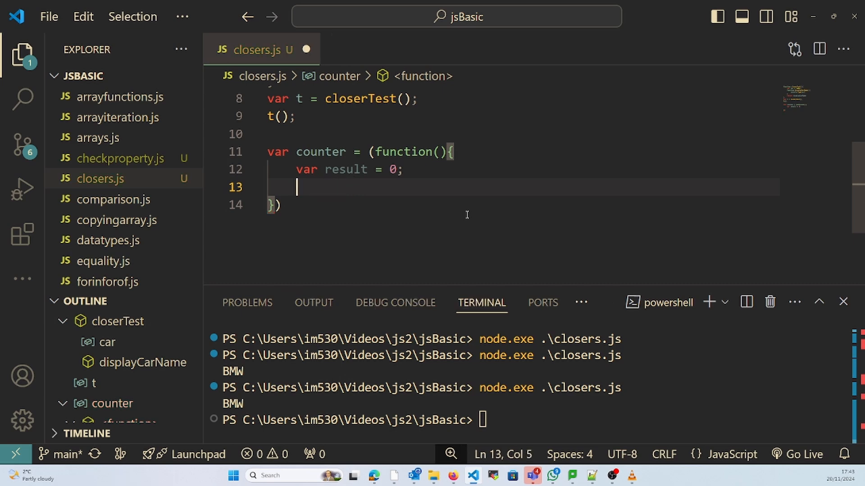
type("var")
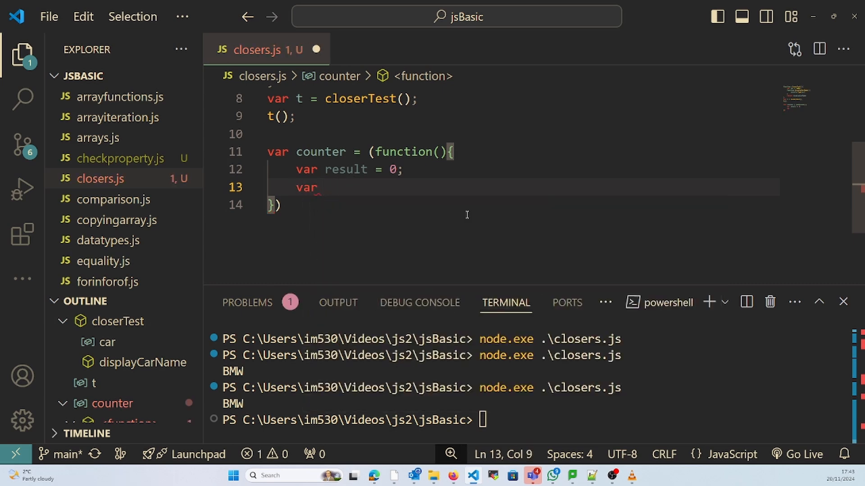
Declare var changeValueBy = (value) => arrow function inside counter's function.
type("c")
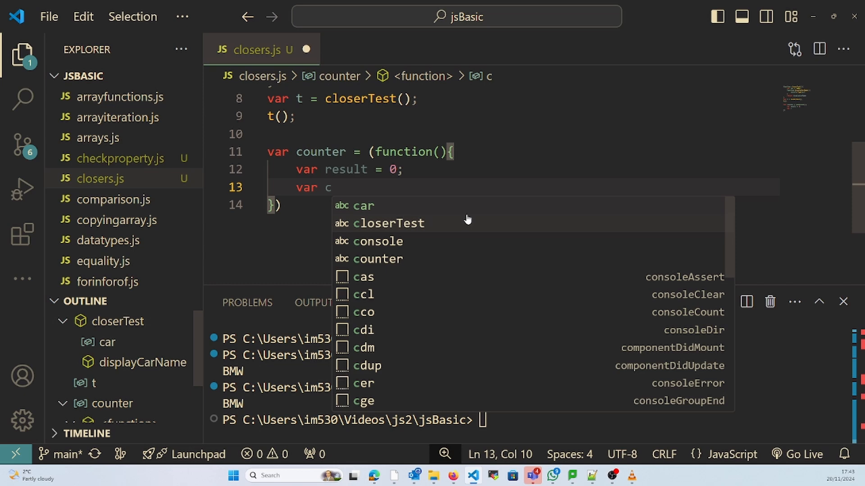
type("han")
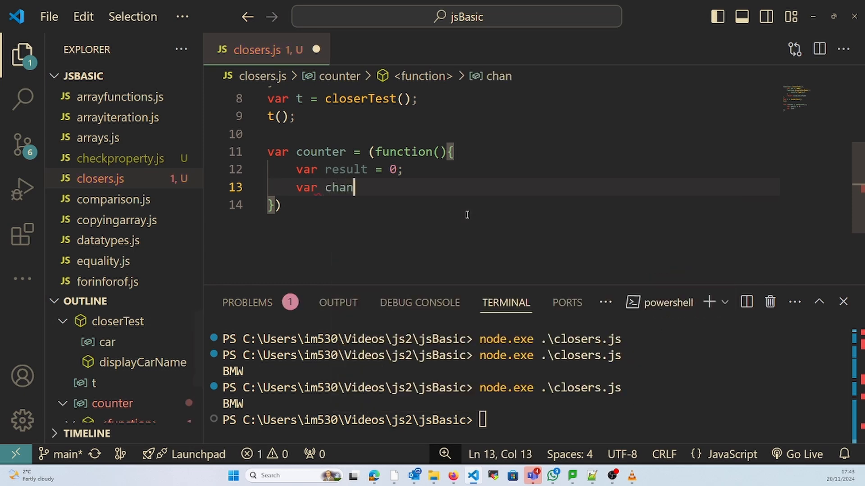
key("Backspace")
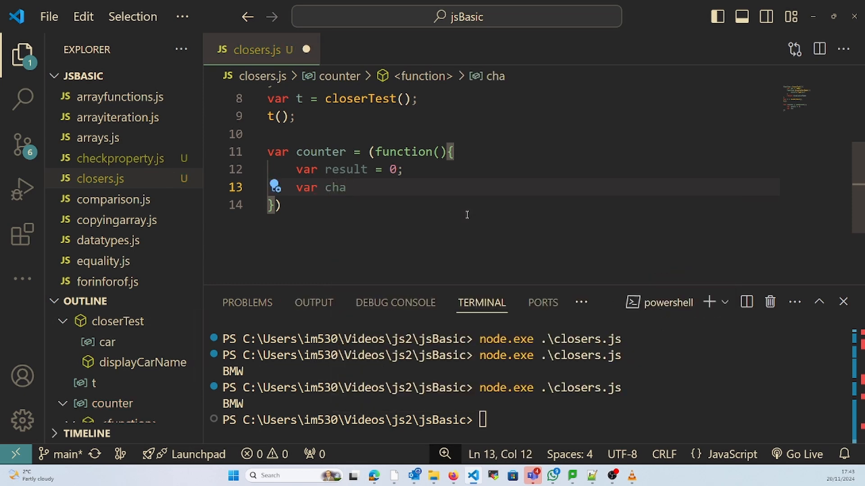
type("ngeValueBy(")
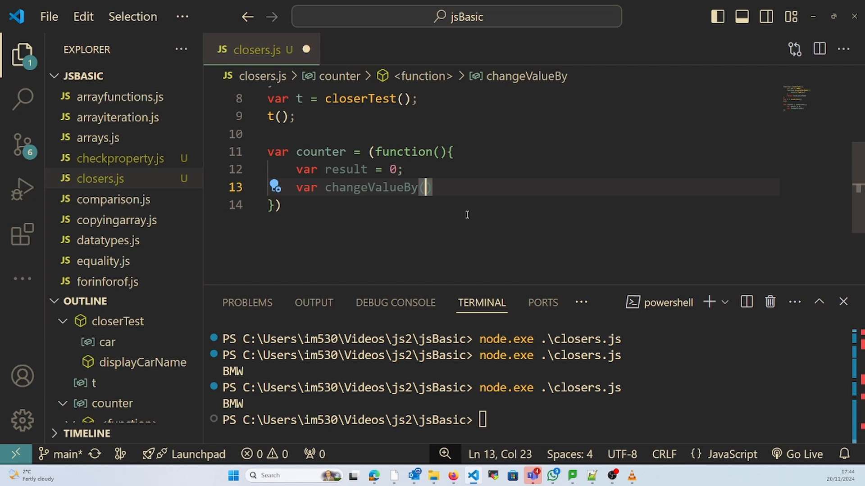
type("valuye")
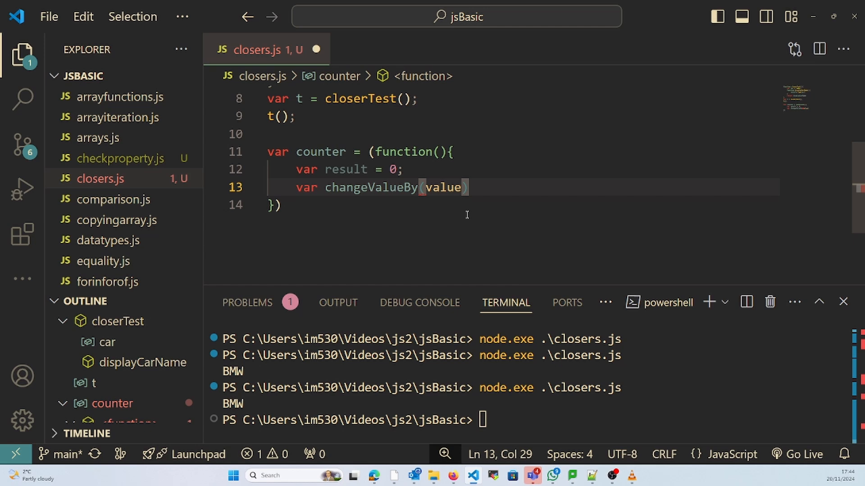
double_click(372, 188)
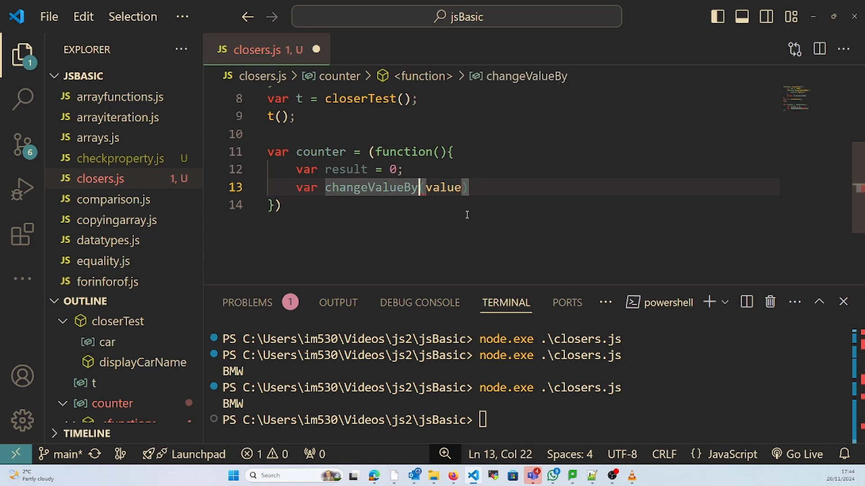
type("=>")
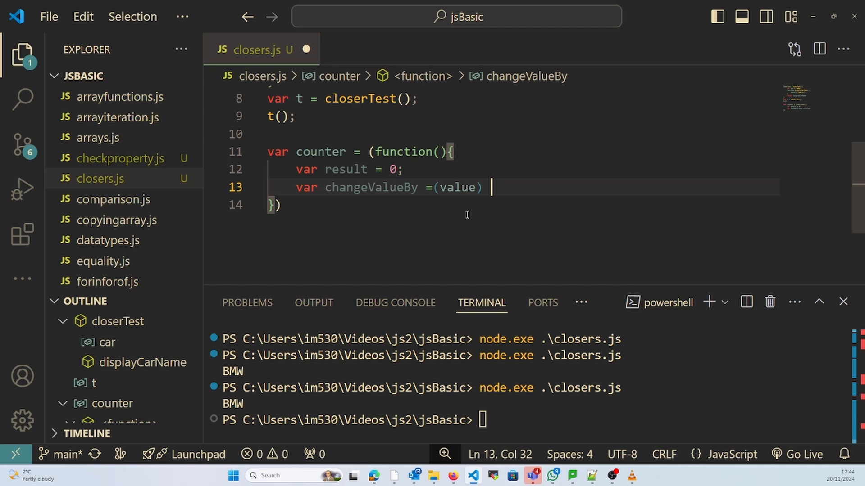
type("=>{")
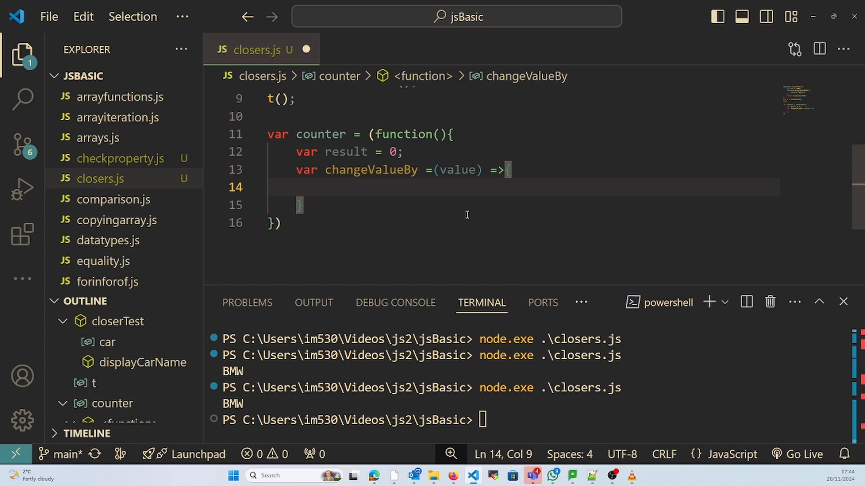
Give changeValueBy the body result += value and begin the return statement.
type("result")
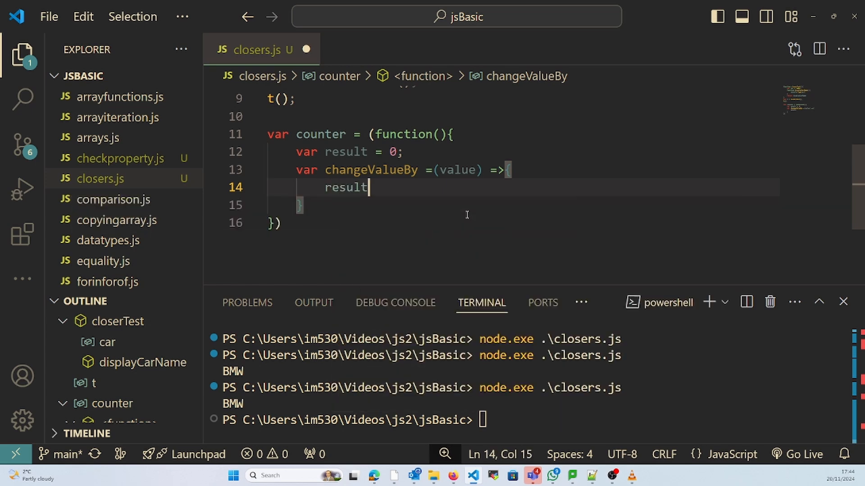
type("+ =")
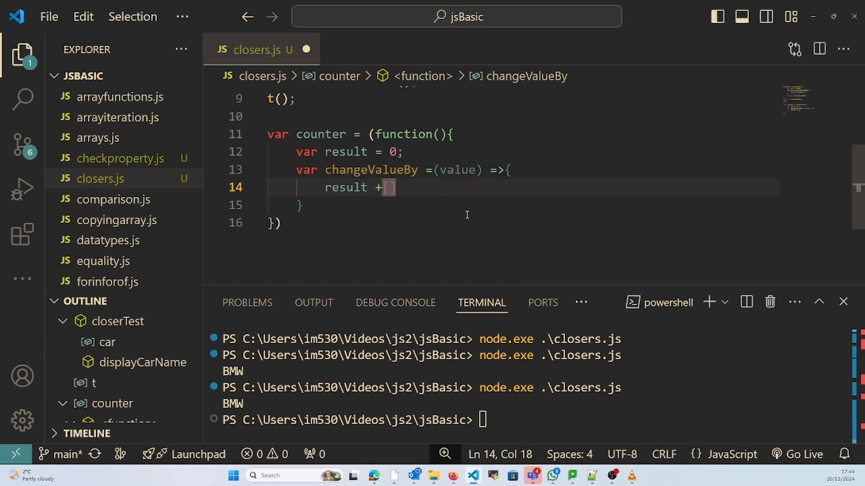
key("Backspace")
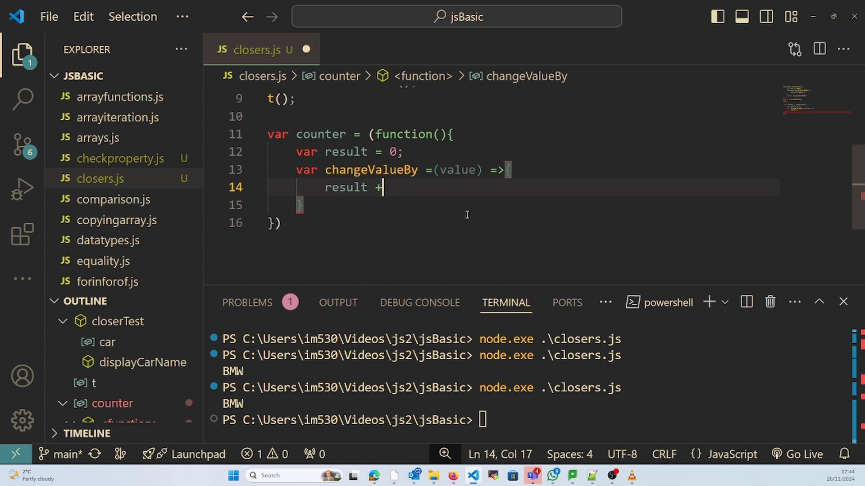
type("= r")
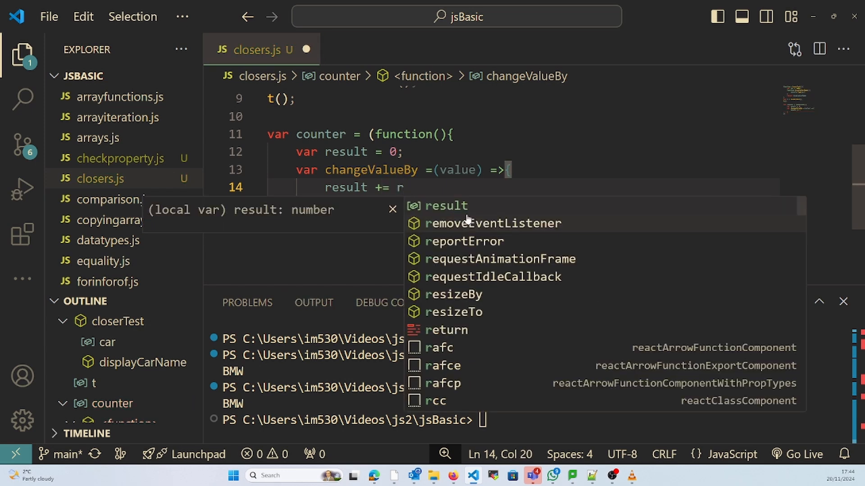
type("value")
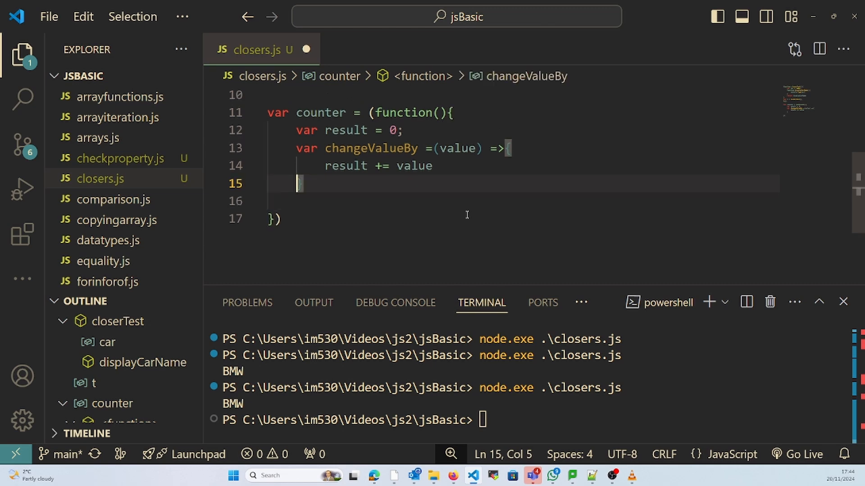
type("r")
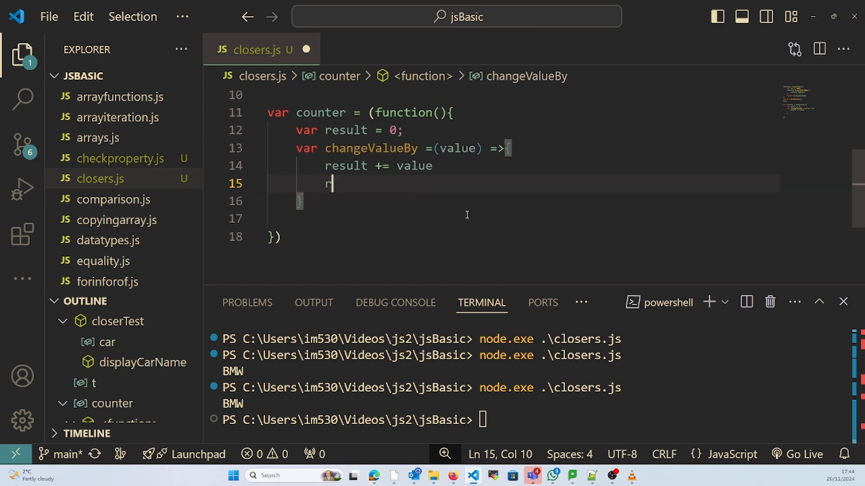
type("eturn")
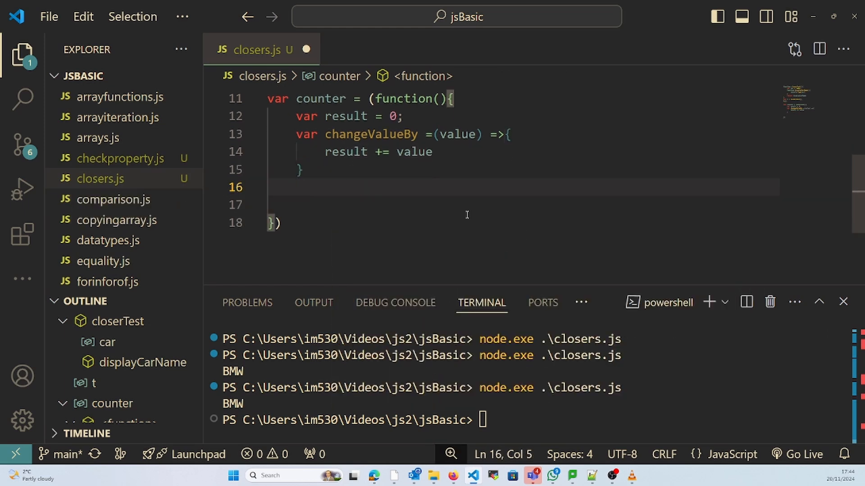
Return an object with an increaseby5: function method.
type("return {")
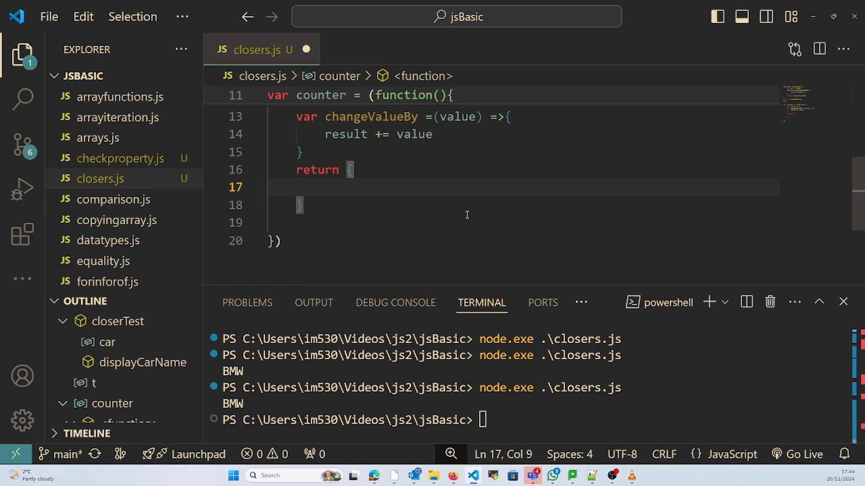
type("uncrea")
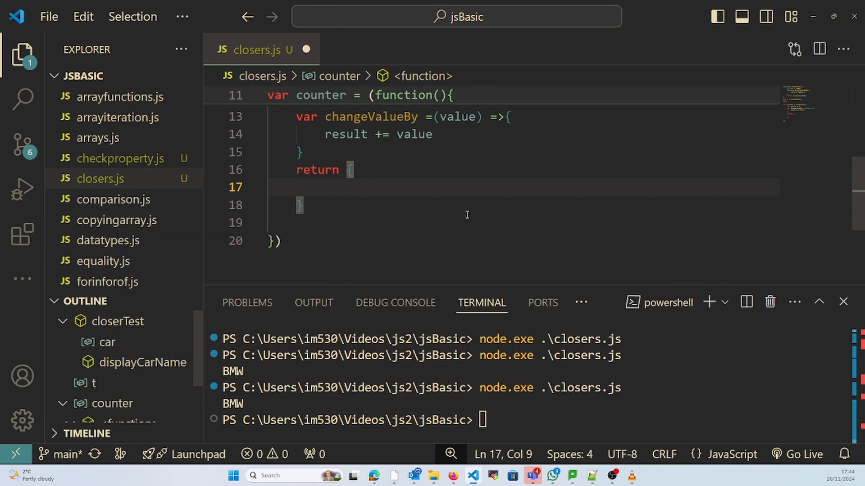
type("increase")
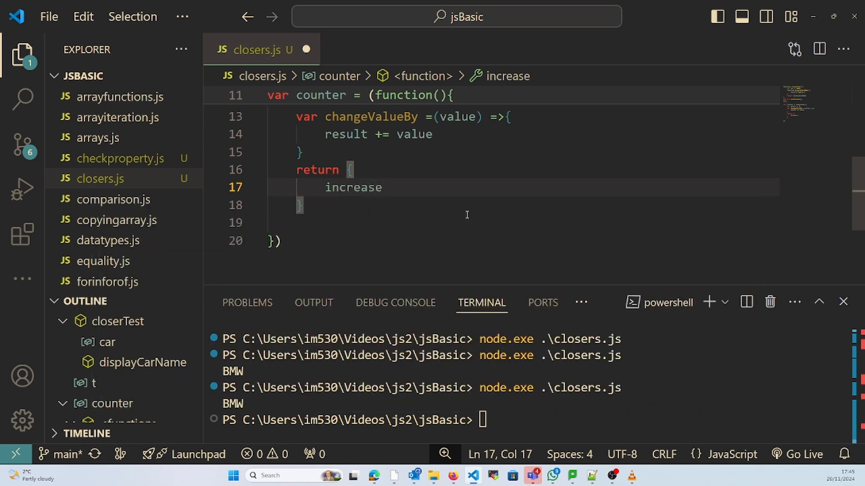
type("by")
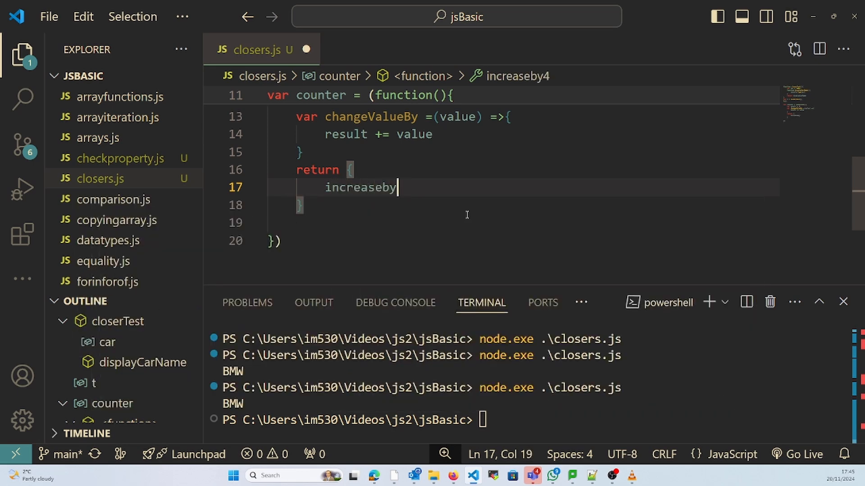
type("5:")
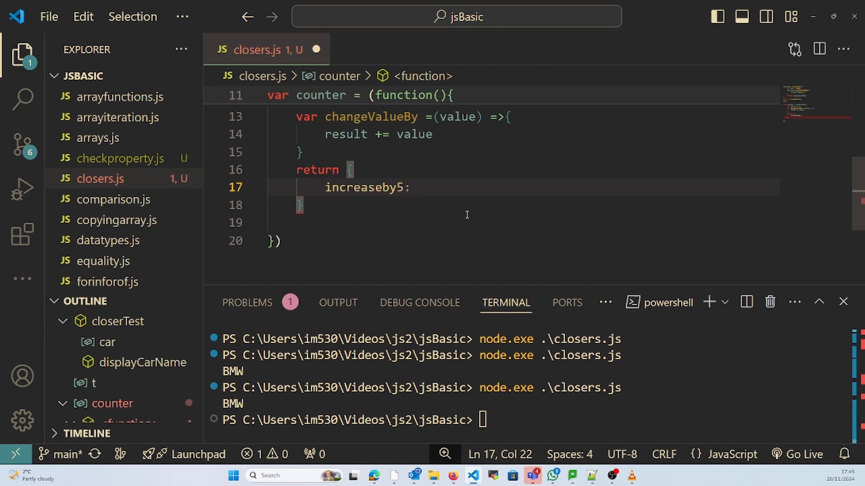
type("function(){")
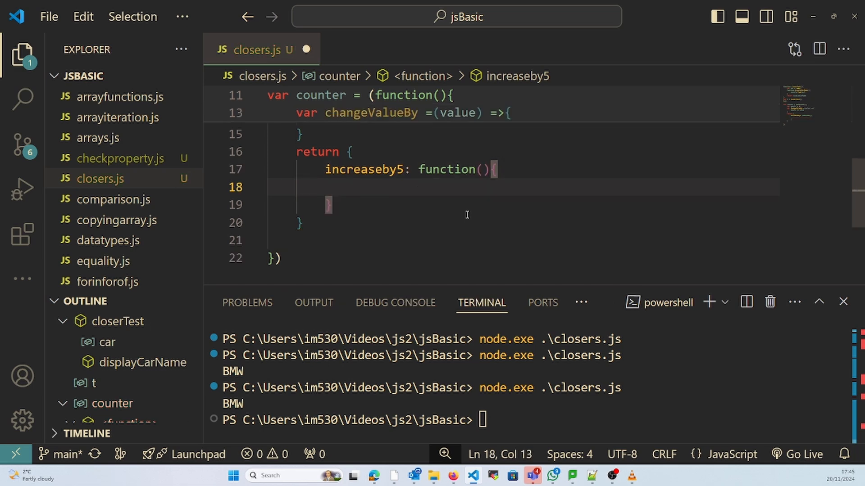
Make increaseby5 call changeValueBy(5); and add a comma after it.
type("c")
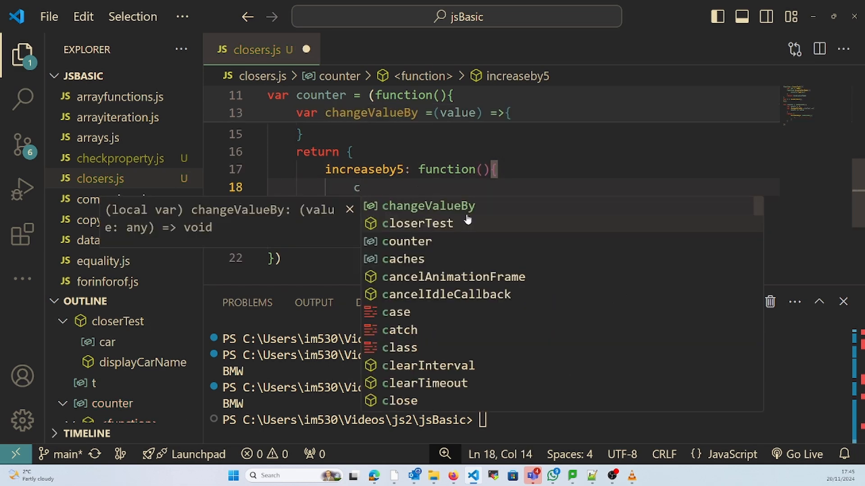
type("changeValueBy")
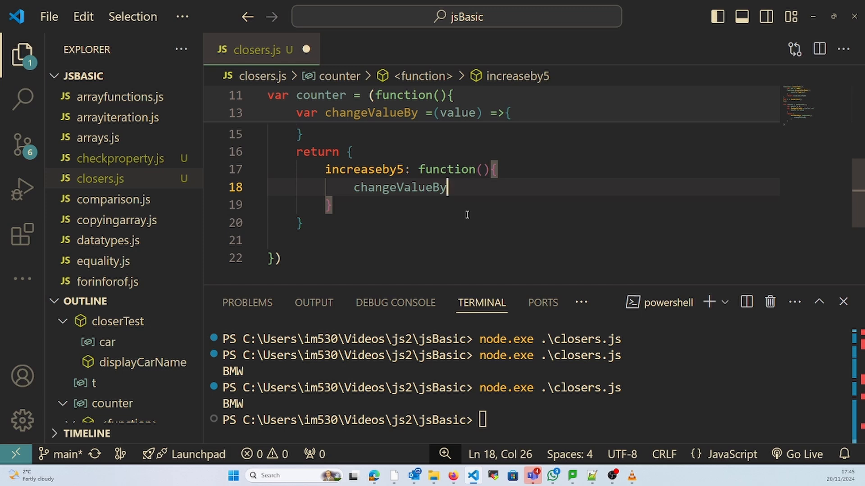
type("(5)")
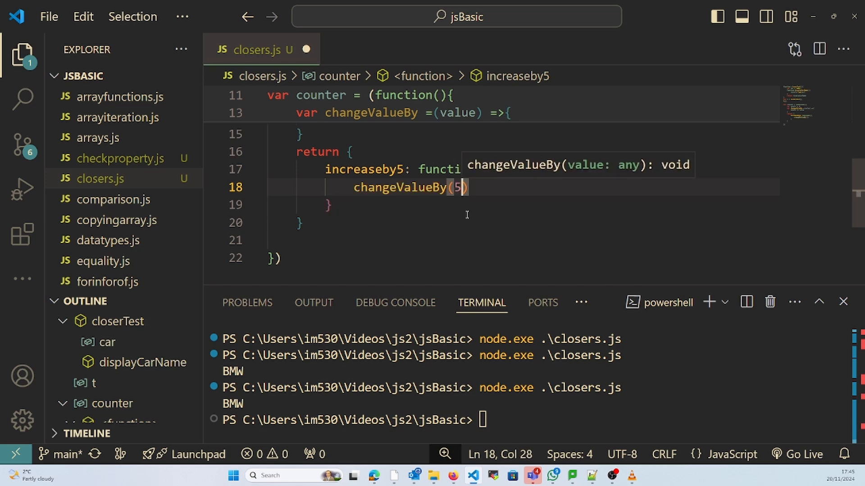
type(";")
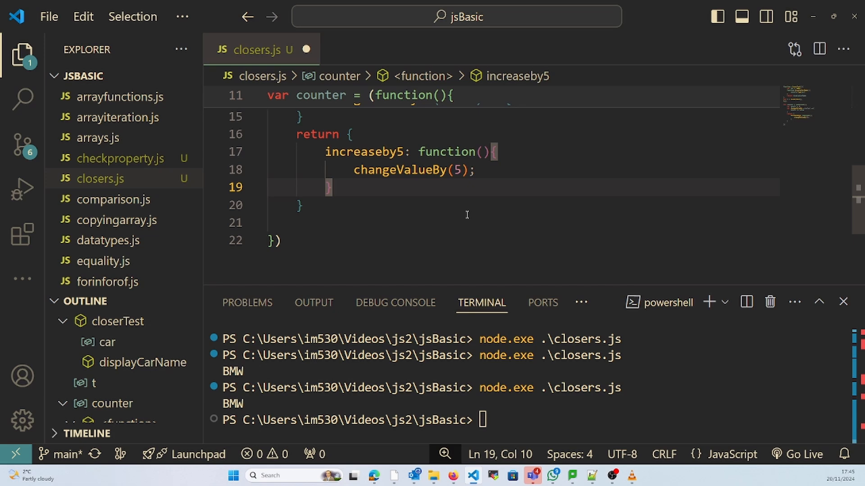
type(",")
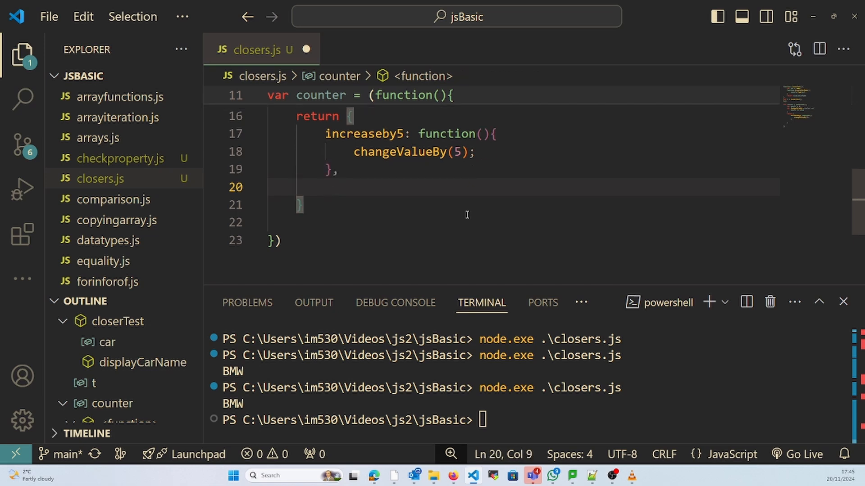
Add a decreaseby5: function method after increaseby5.
type("decreas")
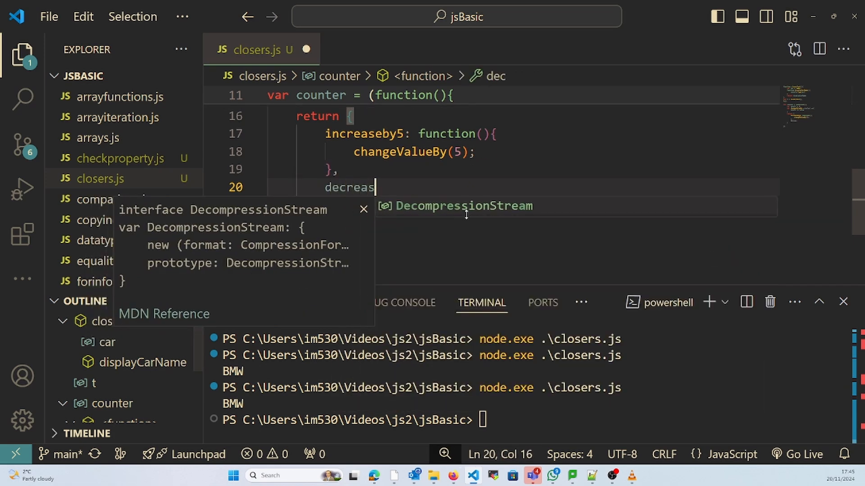
type("e")
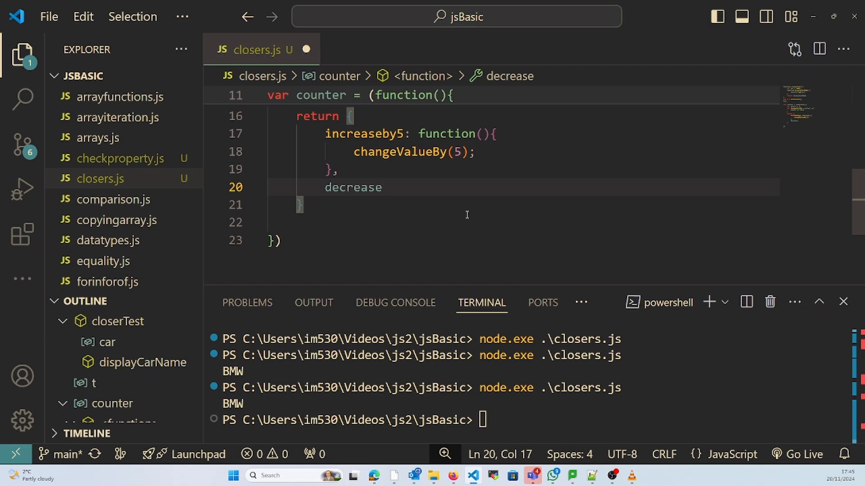
type("by5")
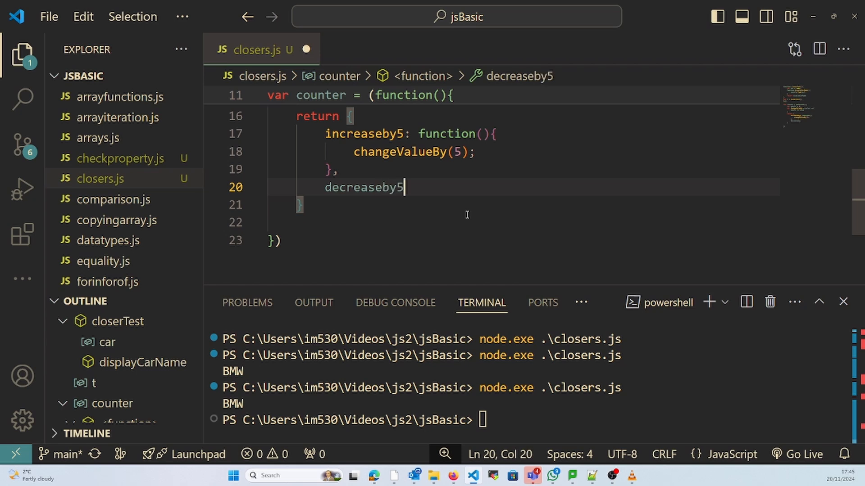
type(": fi")
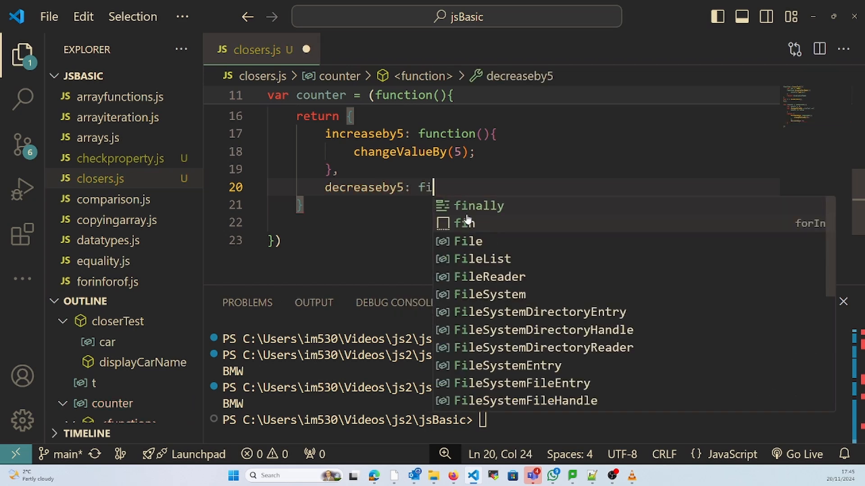
type("n")
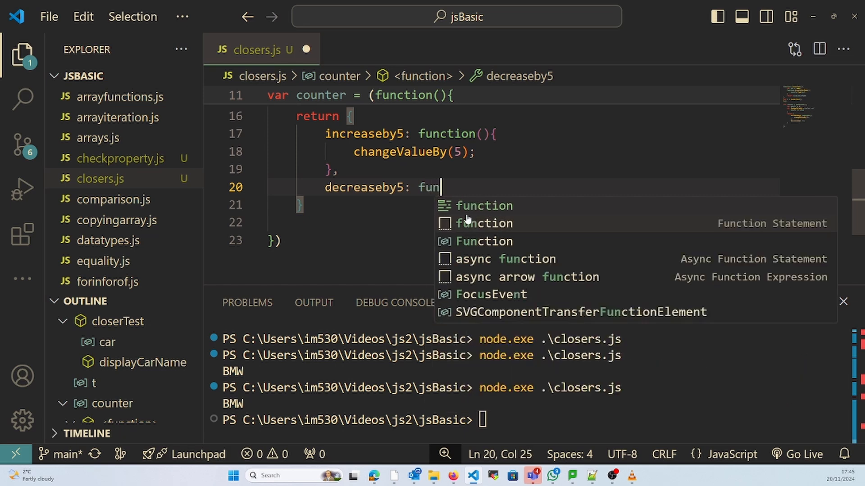
key("Tab")
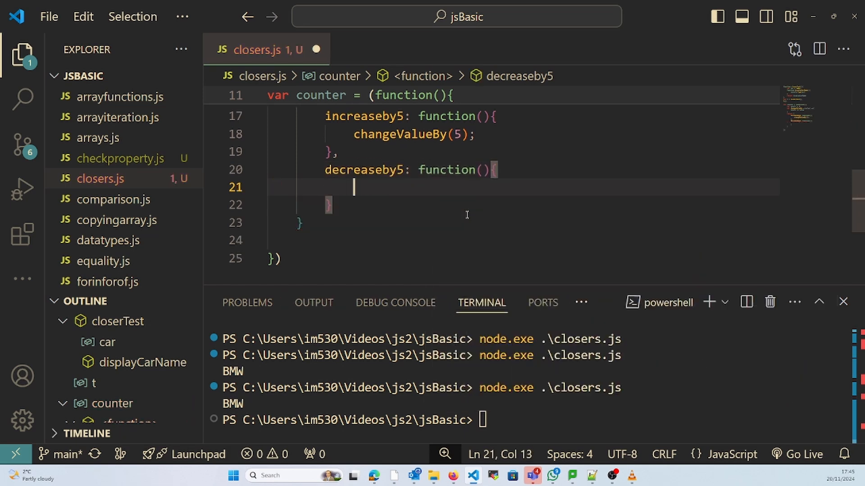
Make decreaseby5 call changeValueBy(-5);.
type("changeValueBy")
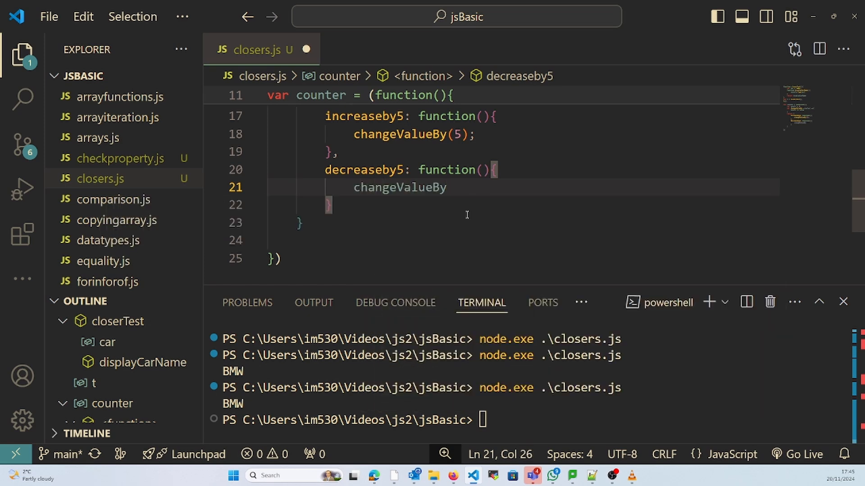
type("(-5)")
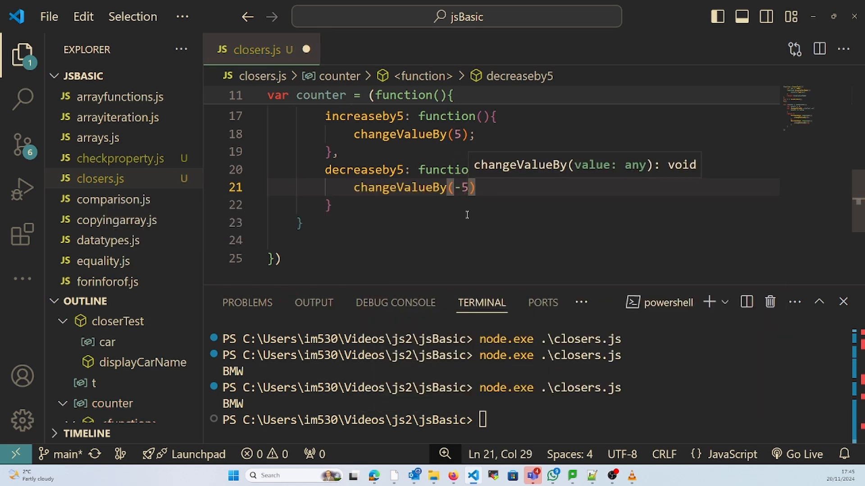
type(";")
left_click(523, 204)
type(",")
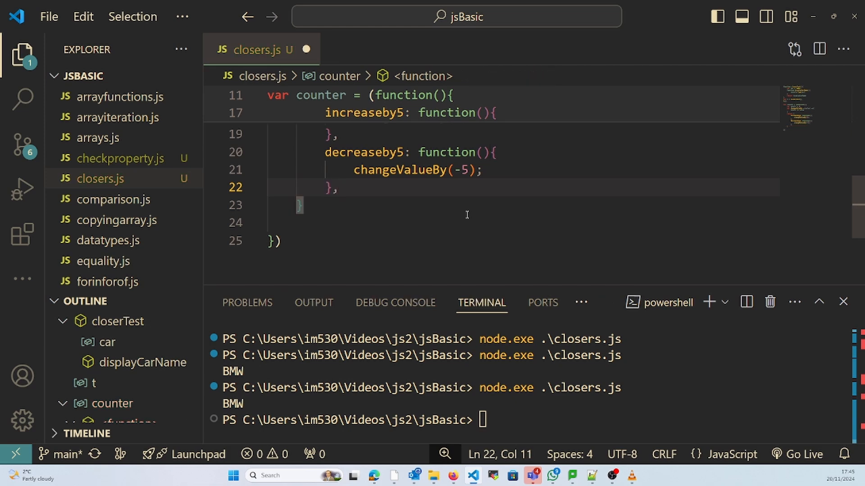
Add a value method returning result and invoke the counter function immediately with ().
type("v")
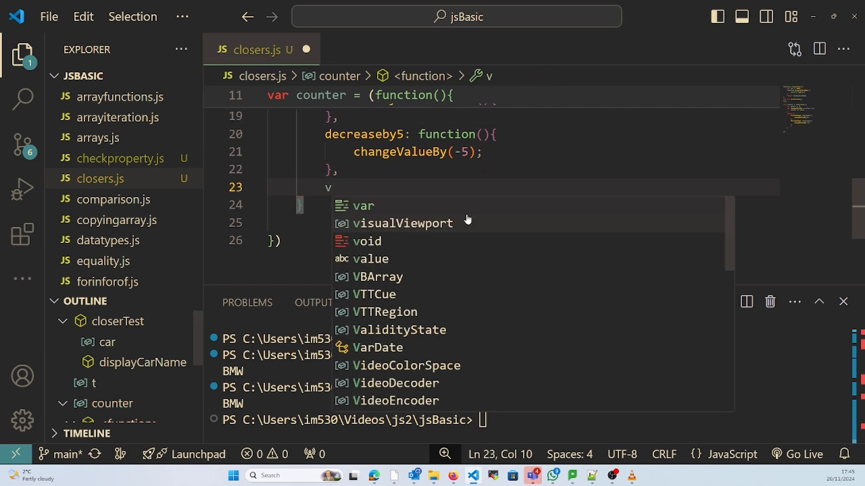
type("la")
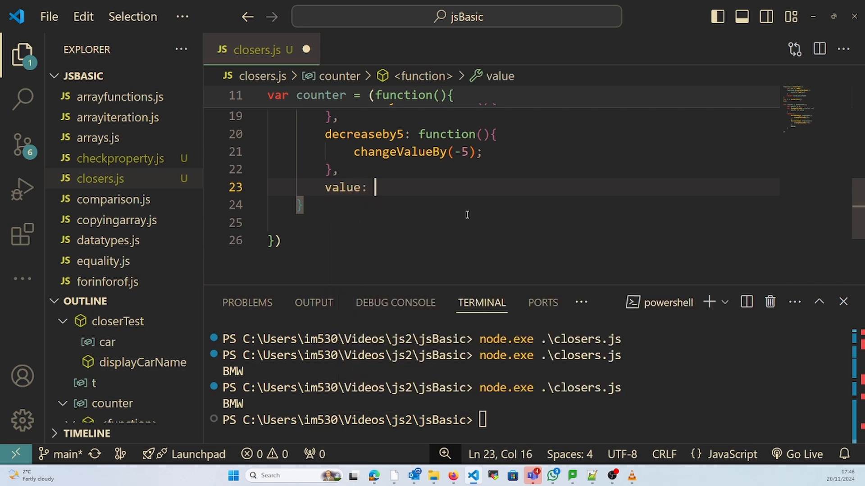
type("func")
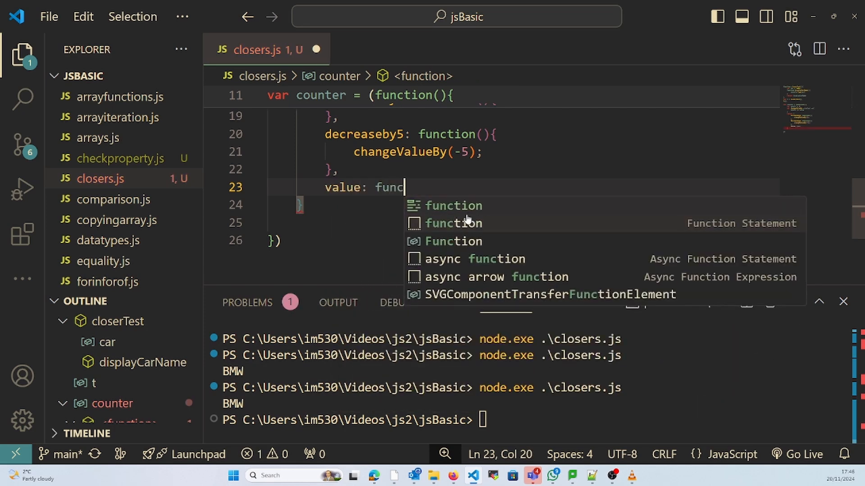
key("Tab")
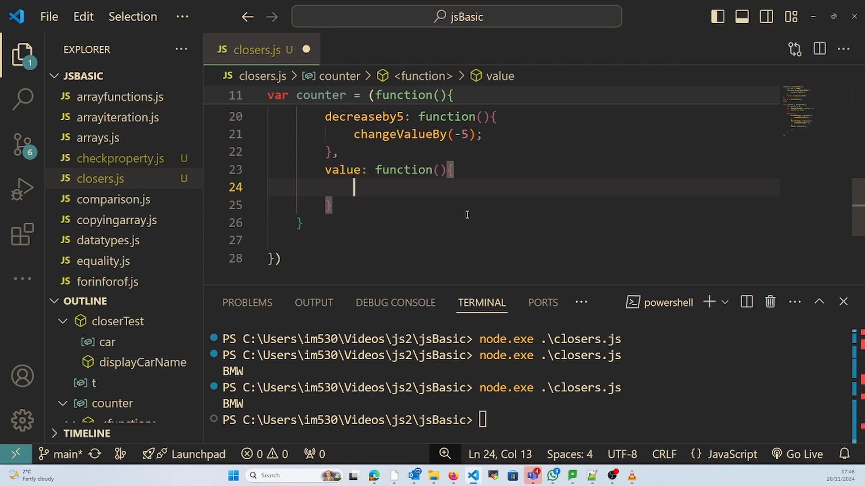
type("return")
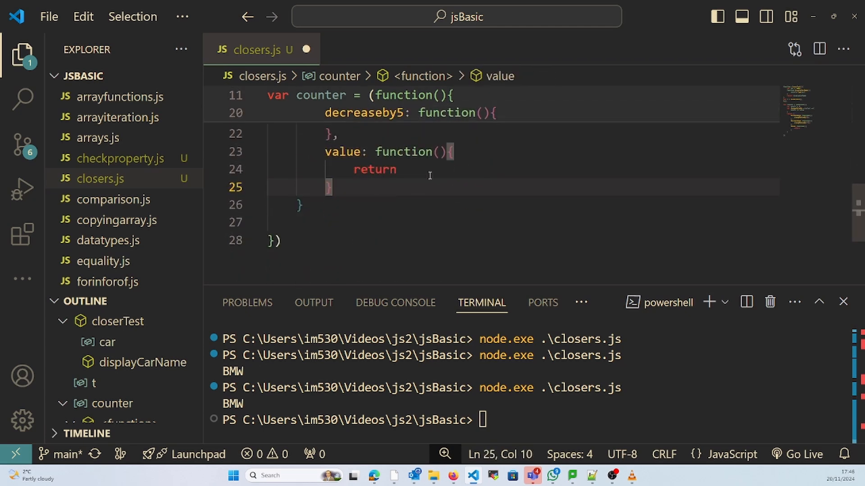
type("result")
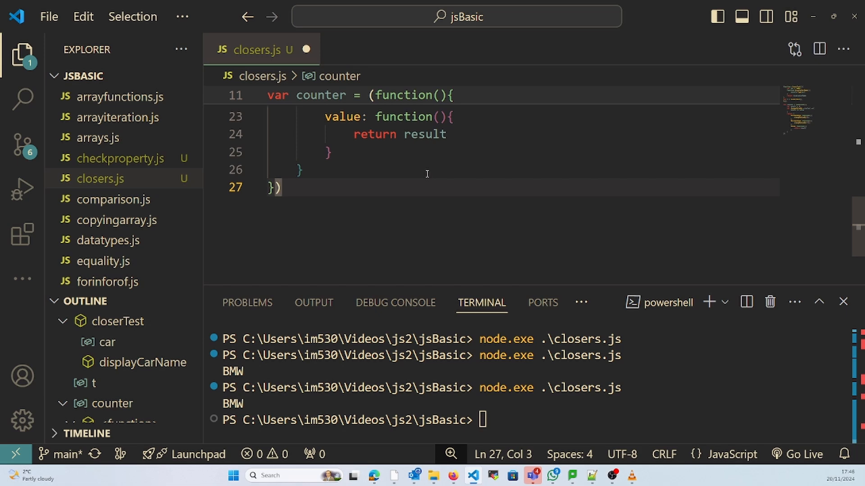
type("();")
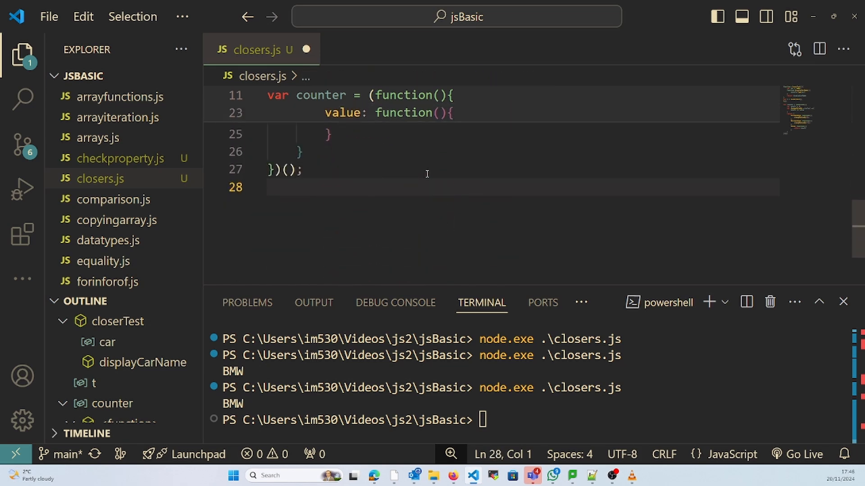
Log counter.value() around increaseby5 and decreaseby5 calls and run the script printing BMW, 0, undefined.
type("c")
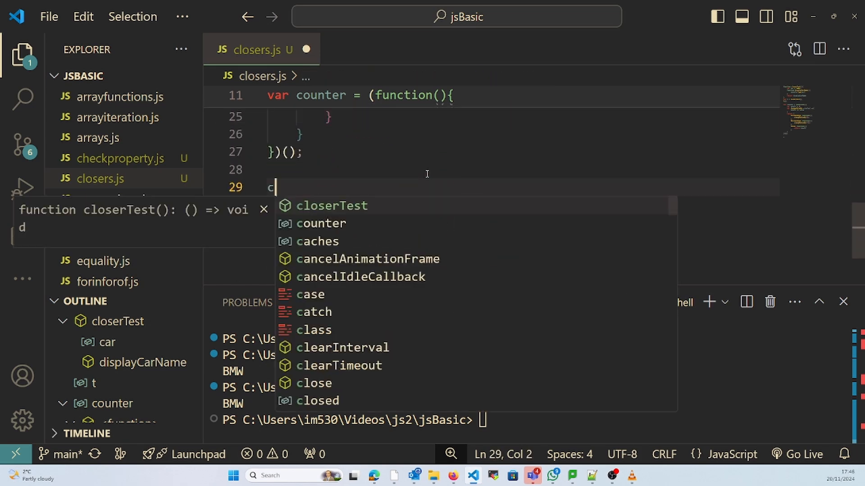
type("on")
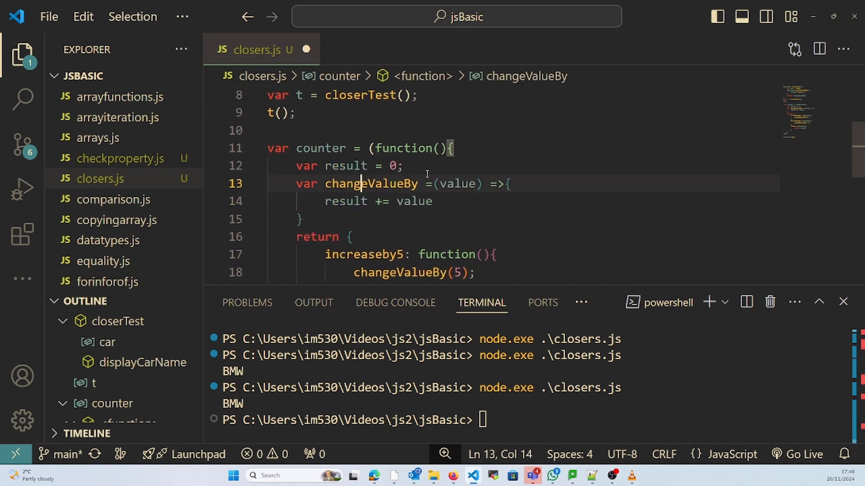
double_click(370, 184)
type("console.log(")
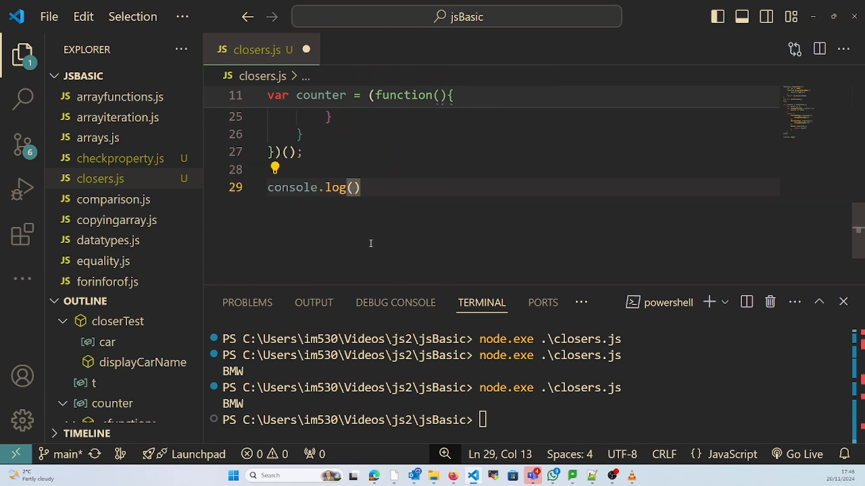
type("c")
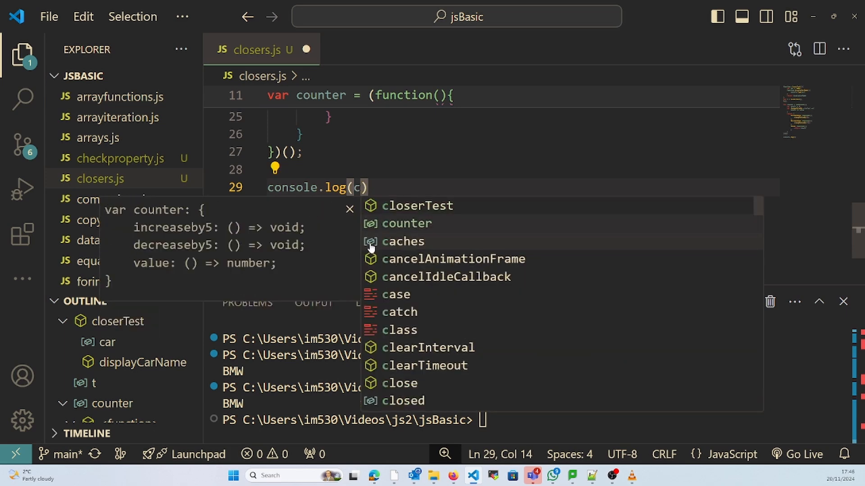
type("ounter.")
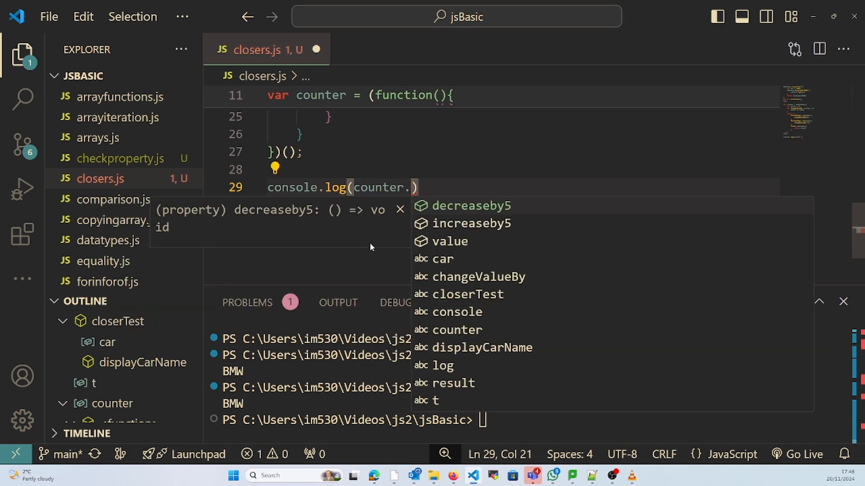
left_click(471, 224)
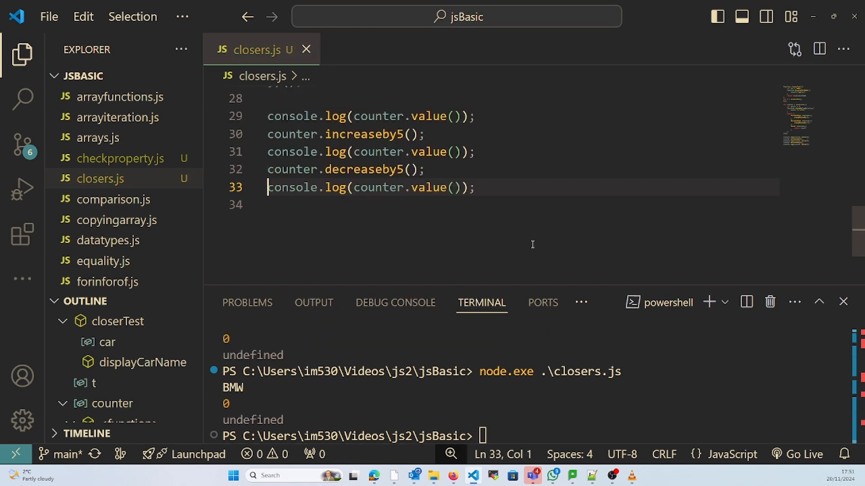
Rerun node.exe .\closers.js so the terminal prints BMW, 0, 5, 0.
type("node.exe .\\closers.js")
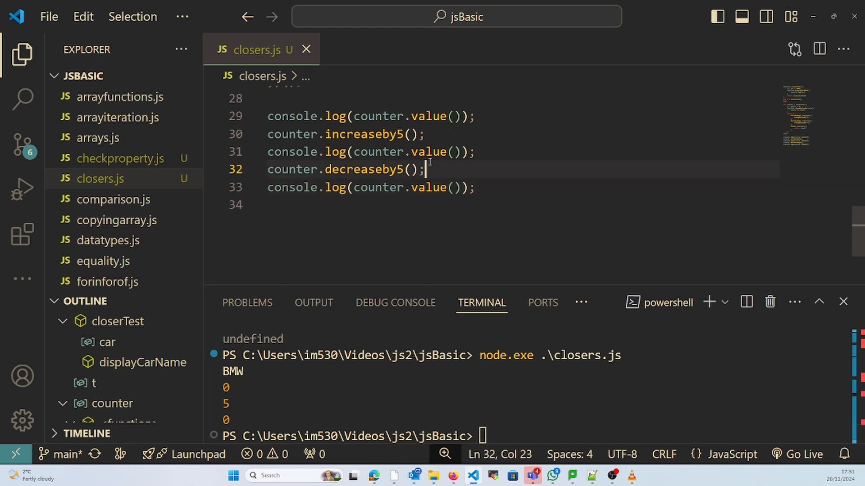
double_click(428, 116)
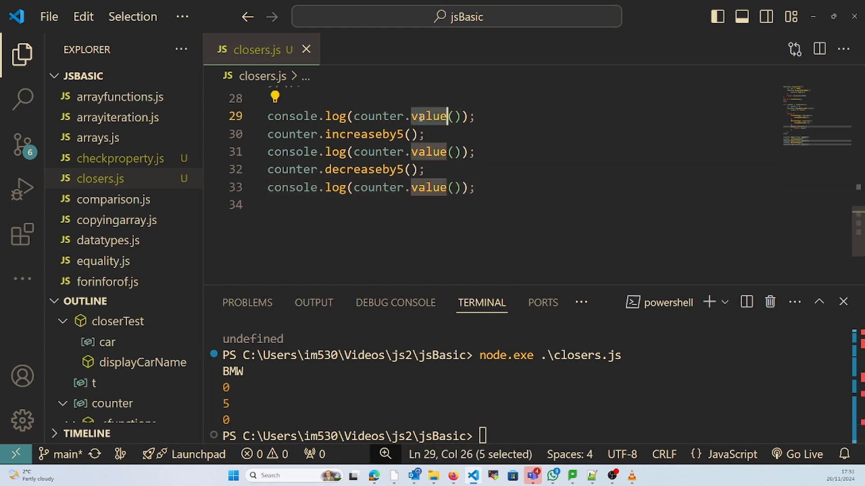